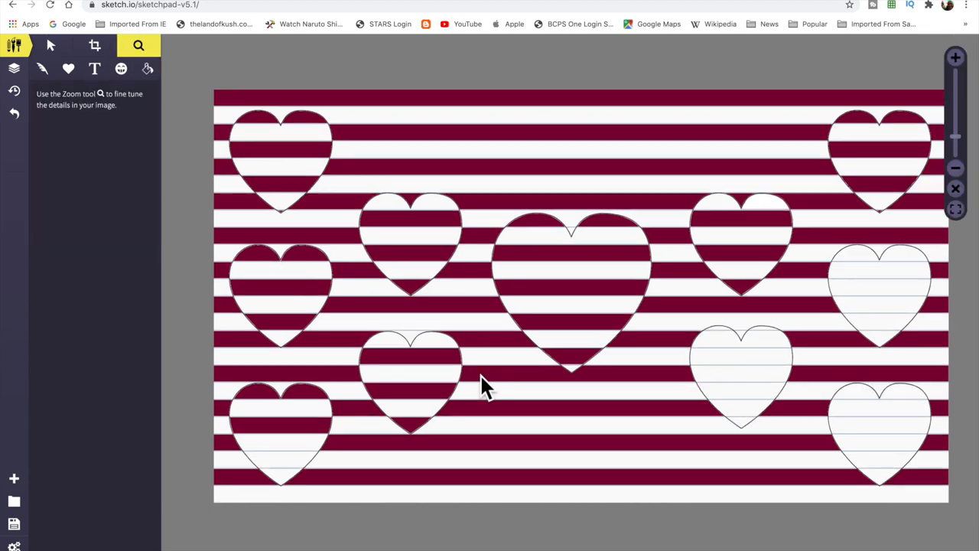
Undo the maroon pixel-fill stripes until only the twelve heart outlines remain on lined paper.
{"action": "left_click", "coordinate": [147, 69]}
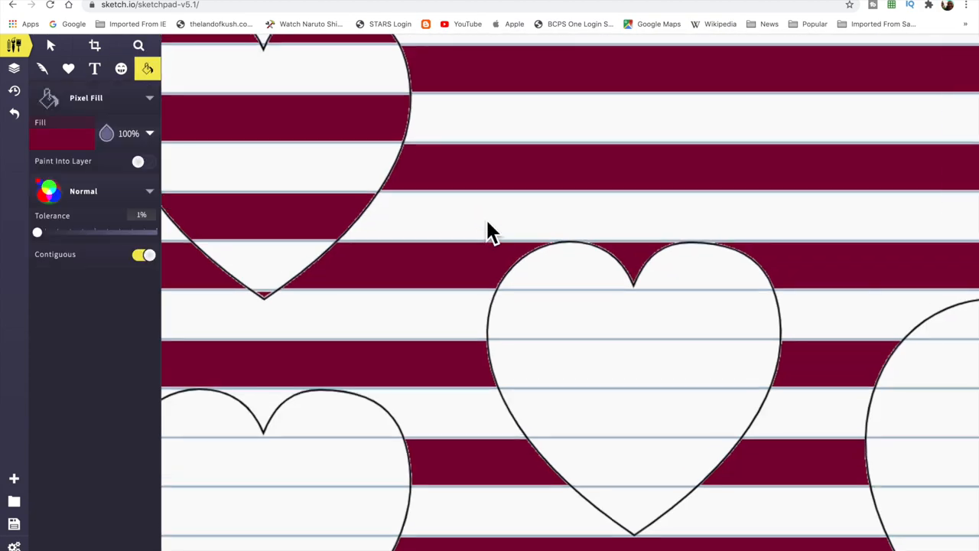
{"action": "left_click", "coordinate": [139, 45]}
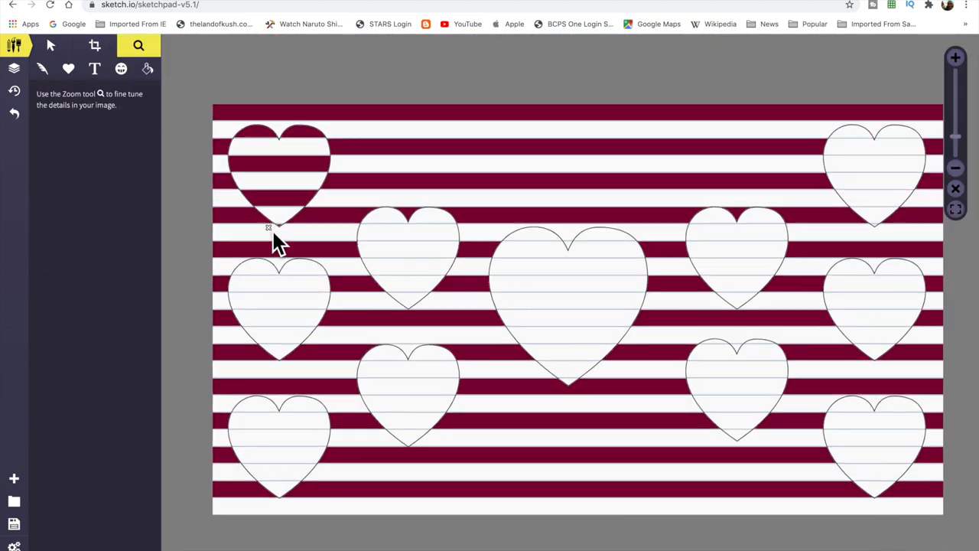
{"action": "left_click", "coordinate": [147, 69]}
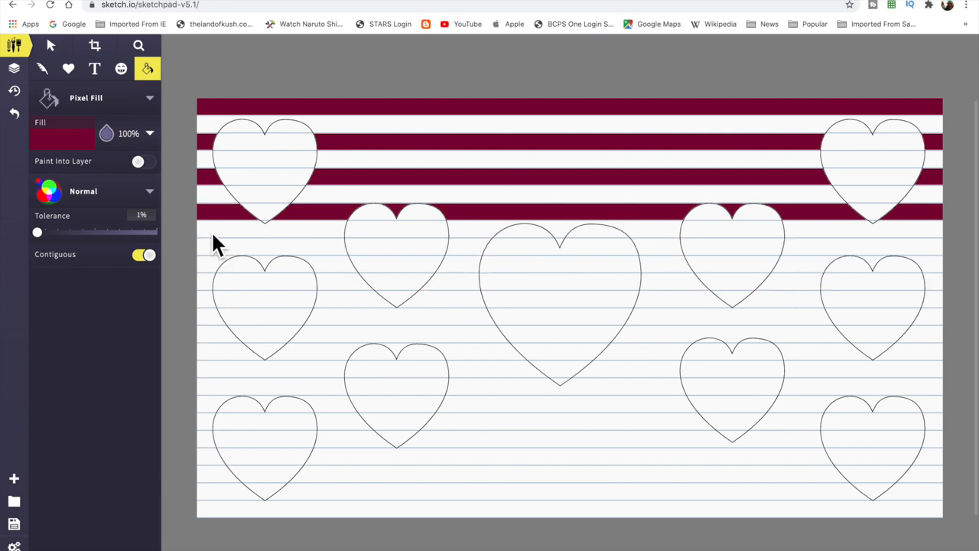
{"action": "left_click", "coordinate": [471, 218]}
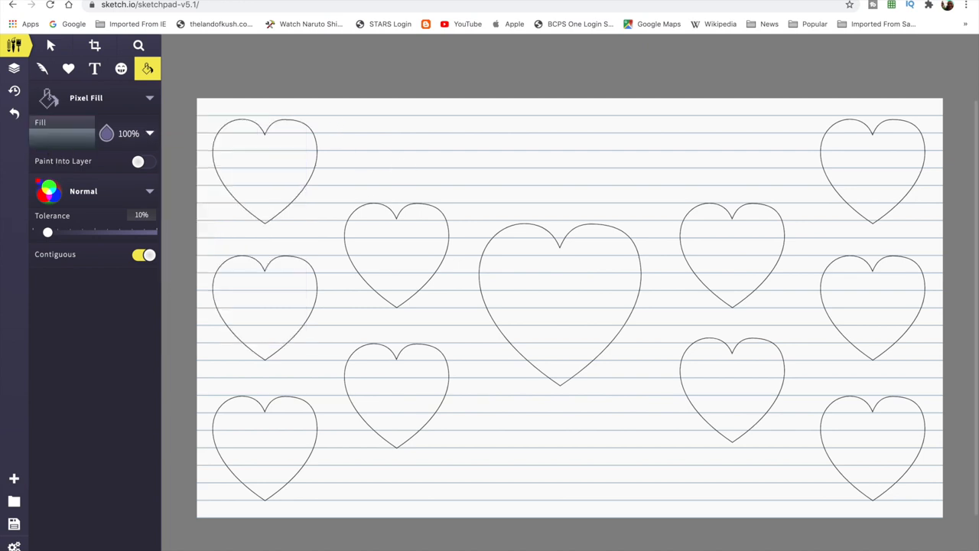
Gather the hearts into a centre pile and remove them, leaving an empty lined page.
{"action": "left_click", "coordinate": [564, 298]}
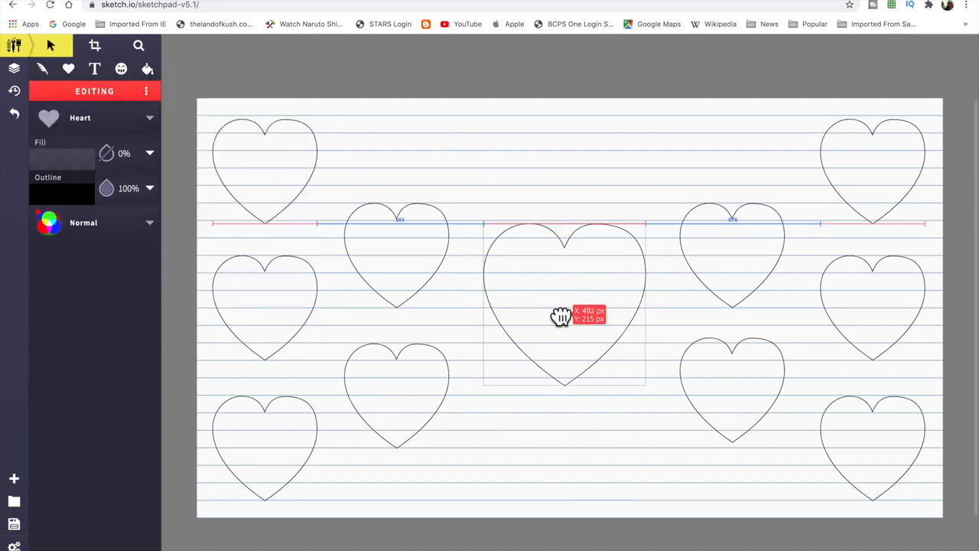
{"action": "left_click_drag", "start_coordinate": [561, 316], "coordinate": [580, 277]}
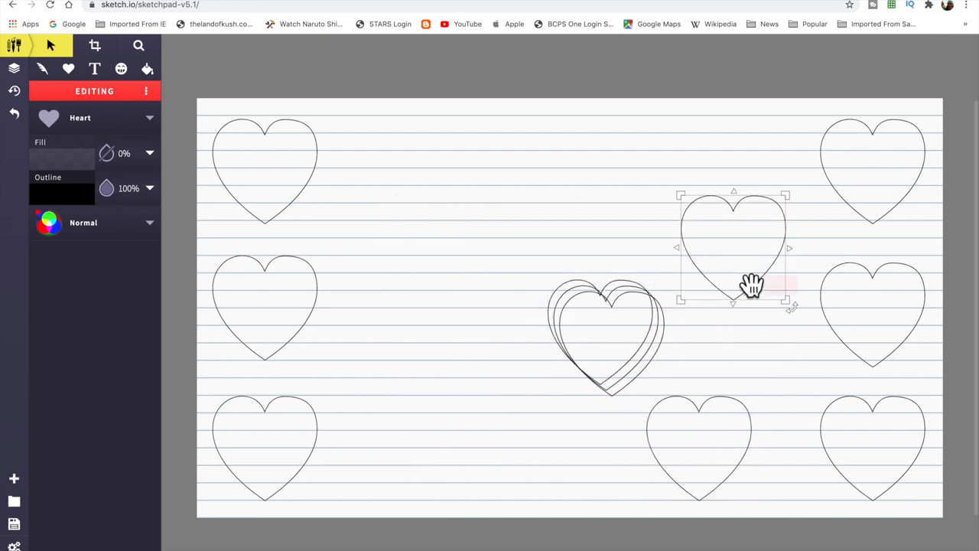
{"action": "left_click_drag", "start_coordinate": [752, 286], "coordinate": [650, 403]}
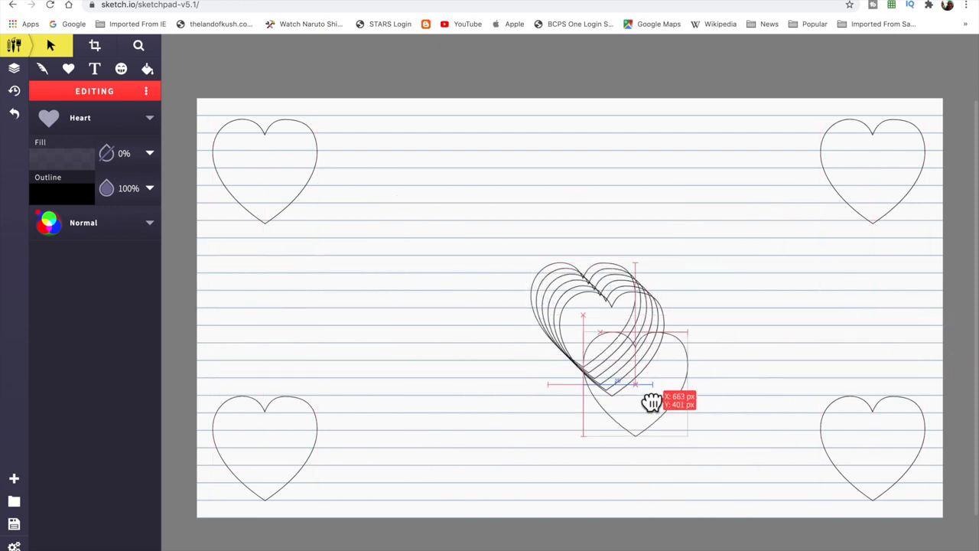
{"action": "left_click_drag", "start_coordinate": [651, 403], "coordinate": [260, 474]}
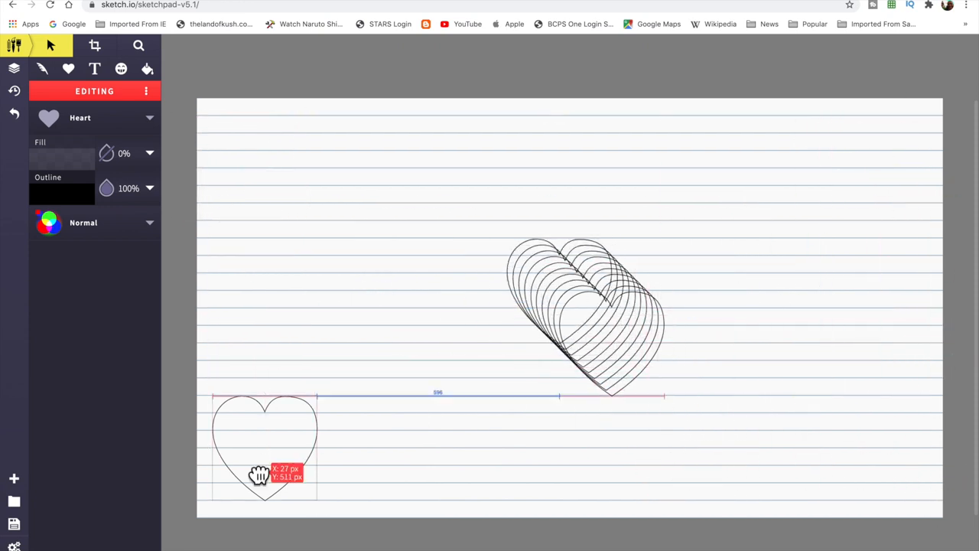
{"action": "left_click_drag", "start_coordinate": [264, 448], "coordinate": [559, 295]}
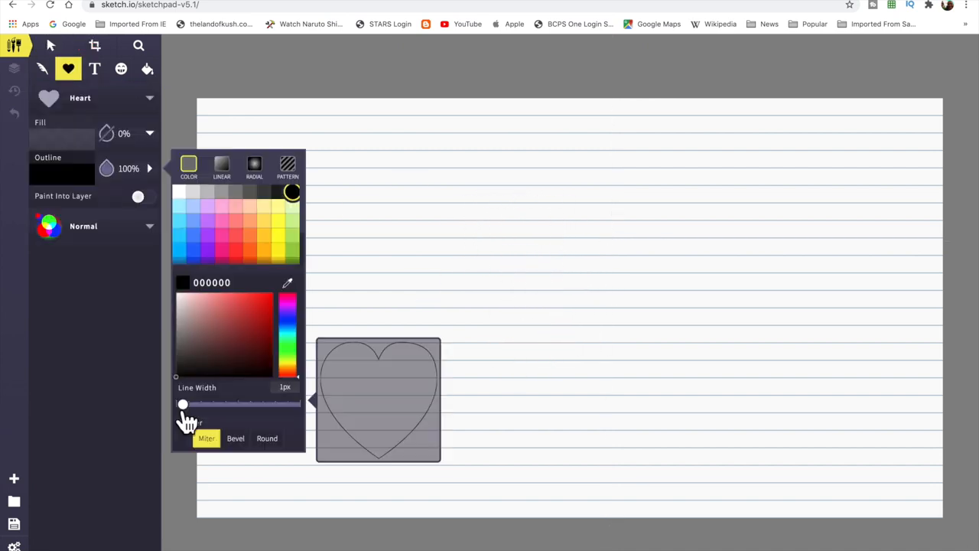
{"action": "left_click", "coordinate": [50, 45]}
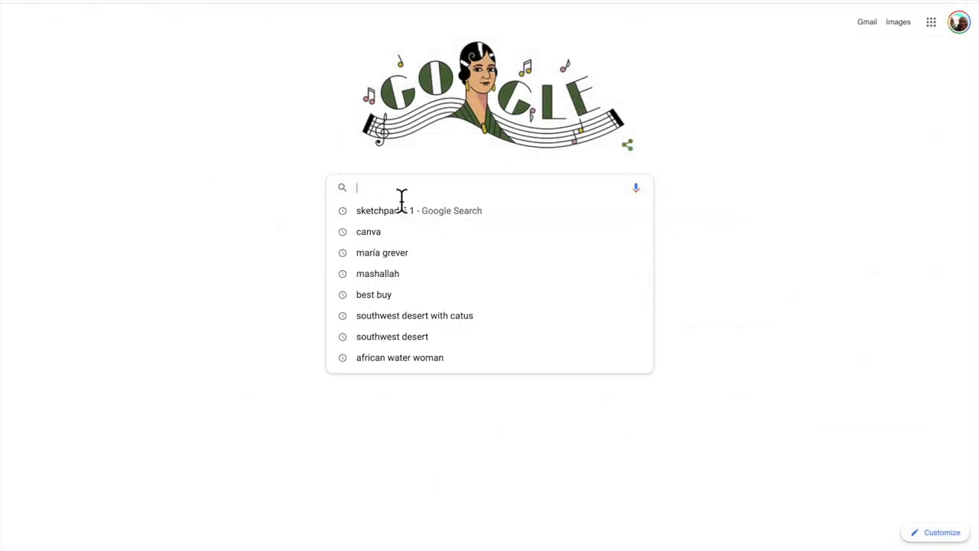
{"action": "mouse_move", "coordinate": [403, 222]}
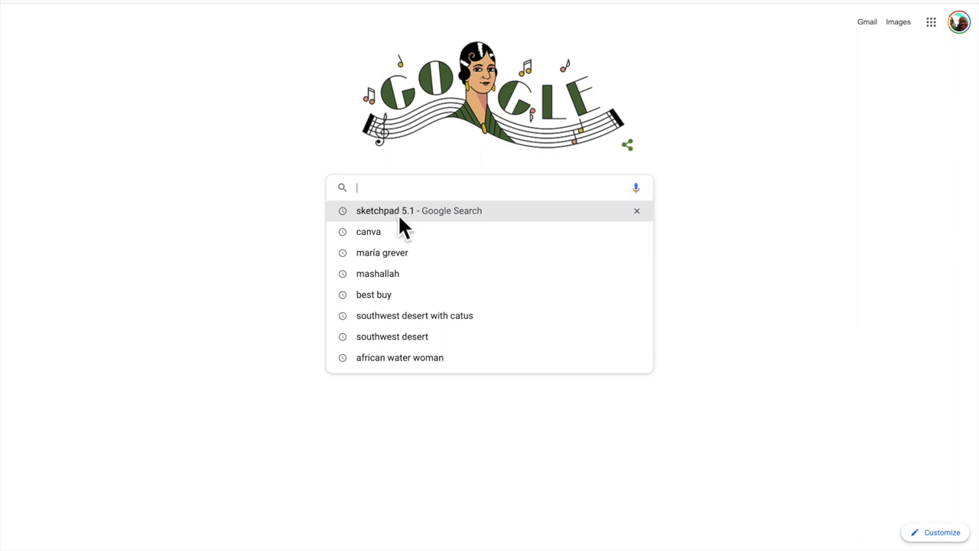
Search Google for 'sketchpad 5.1' and open the Sketchpad 5.1 - Draw, Create, Share! result.
{"action": "left_click", "coordinate": [419, 211]}
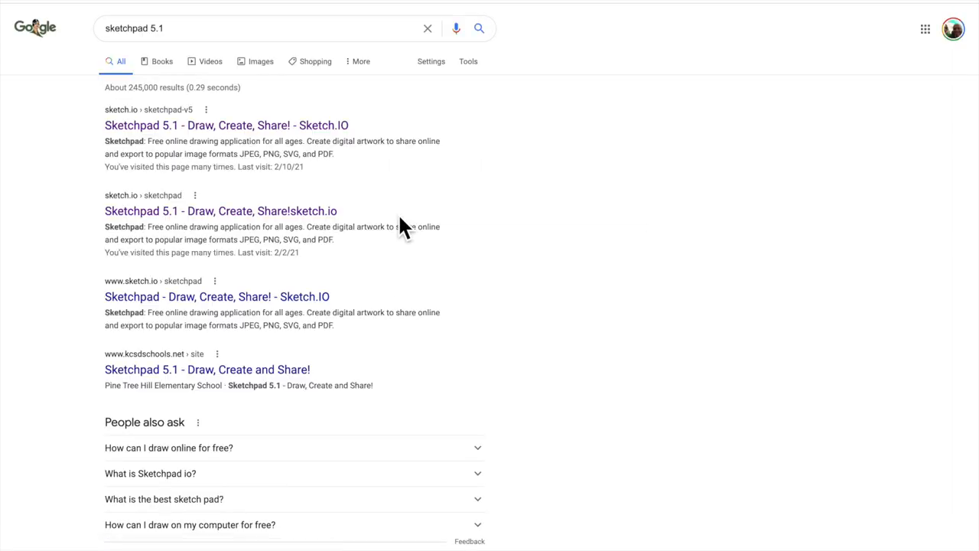
{"action": "mouse_move", "coordinate": [226, 125]}
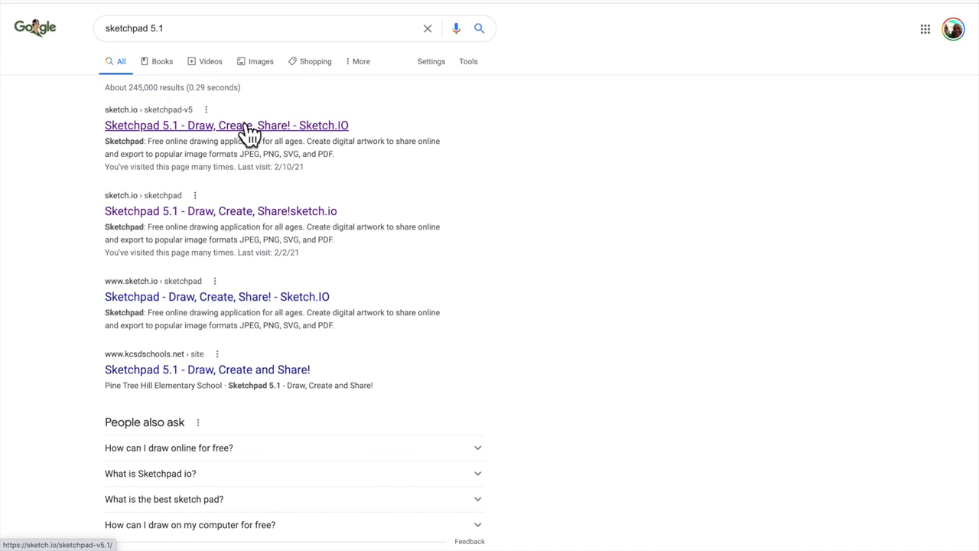
{"action": "left_click", "coordinate": [227, 125]}
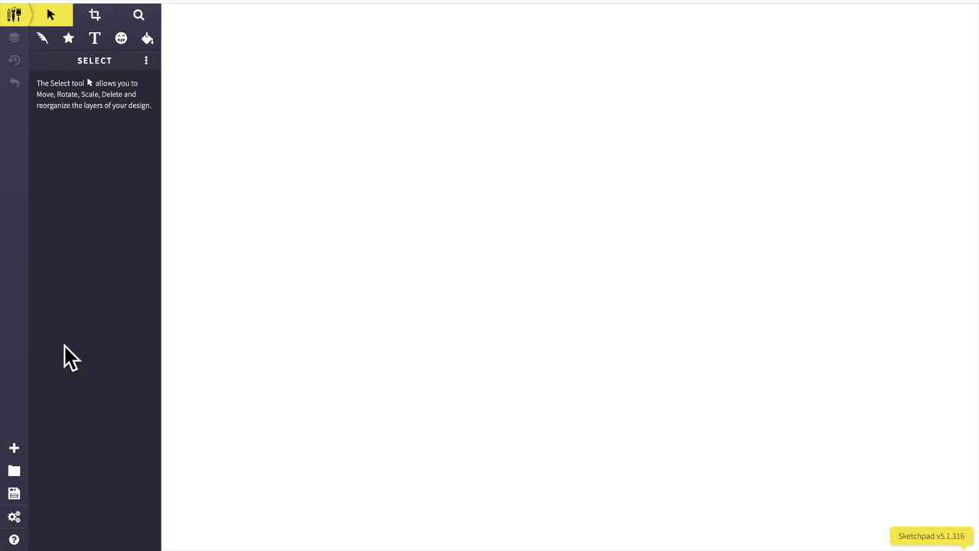
{"action": "mouse_move", "coordinate": [14, 448]}
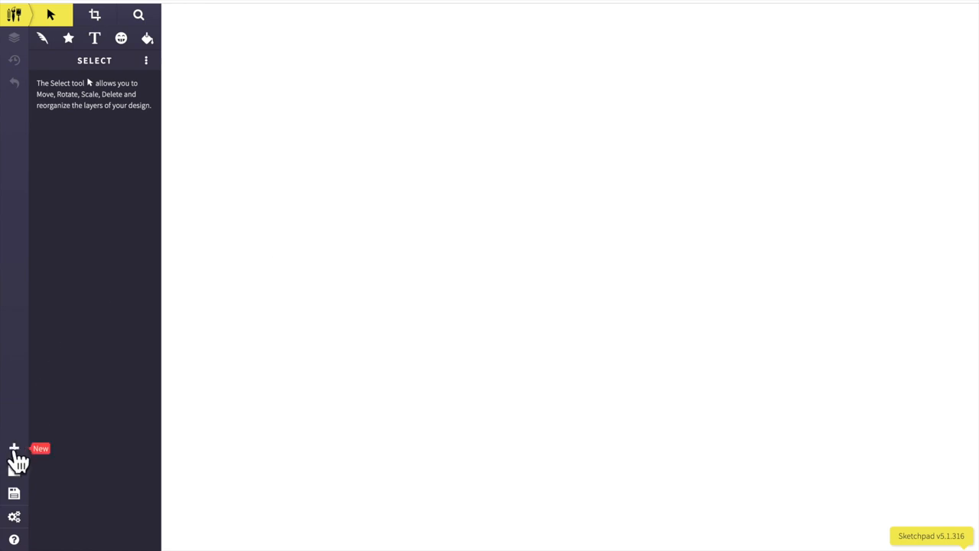
Start a new 1280 by 720 document with the Lined paper template.
{"action": "left_click", "coordinate": [14, 449]}
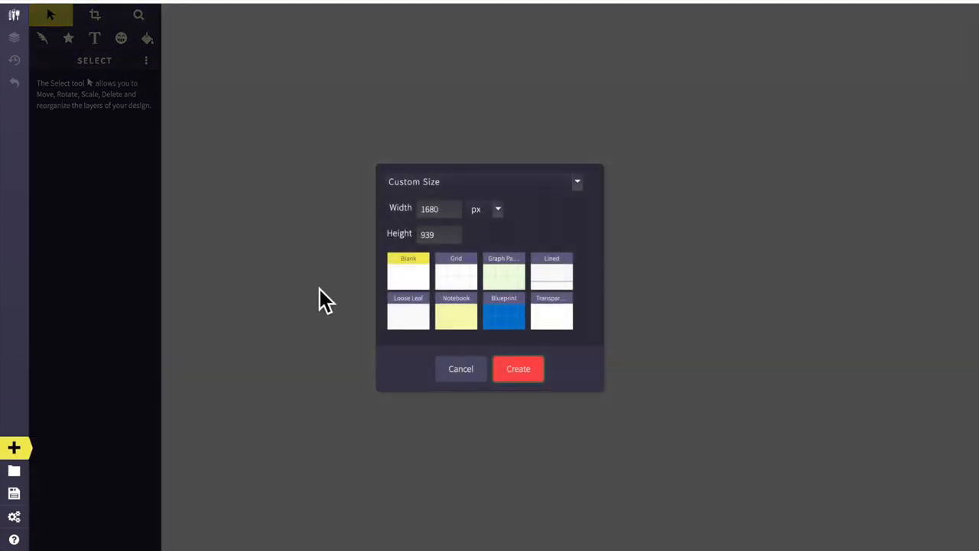
{"action": "left_click", "coordinate": [436, 209]}
{"action": "type", "text": "1280"}
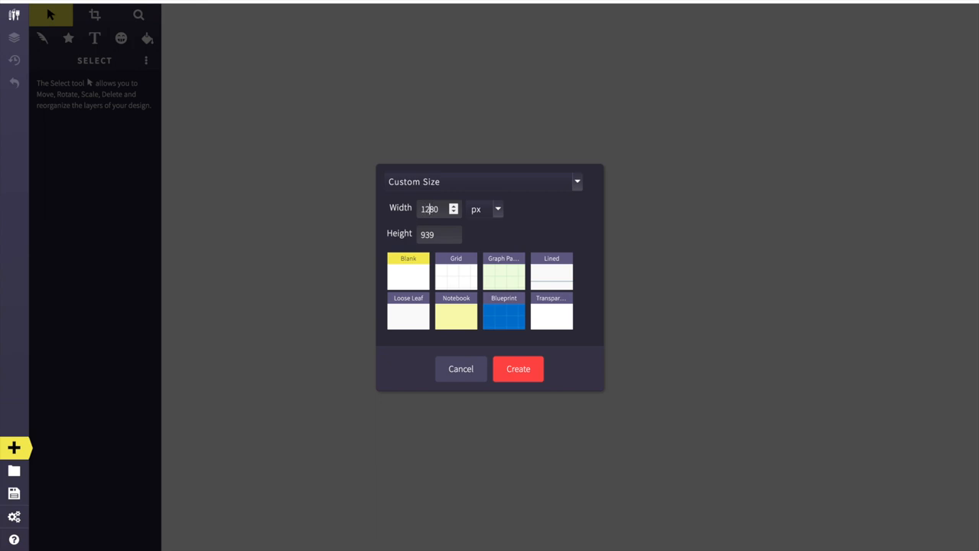
{"action": "mouse_move", "coordinate": [455, 261]}
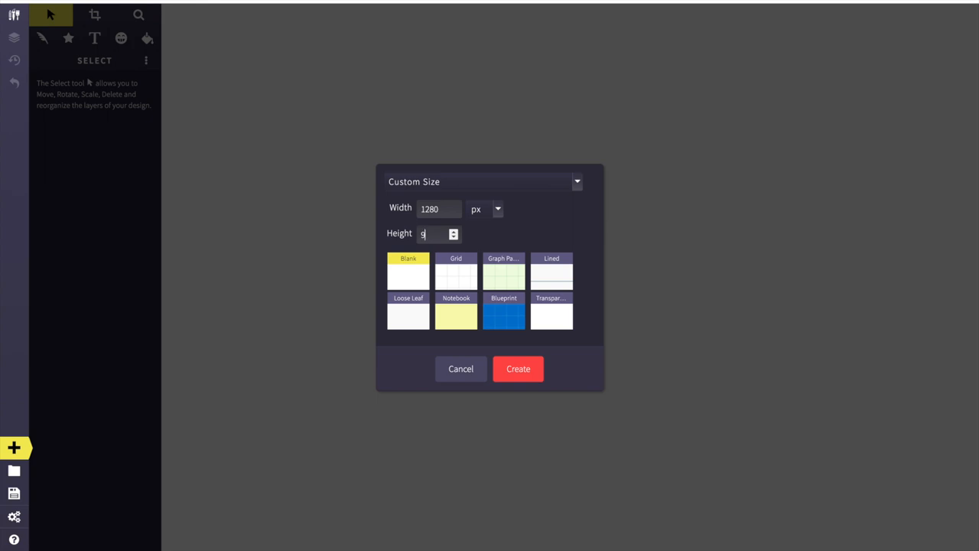
{"action": "type", "text": "720"}
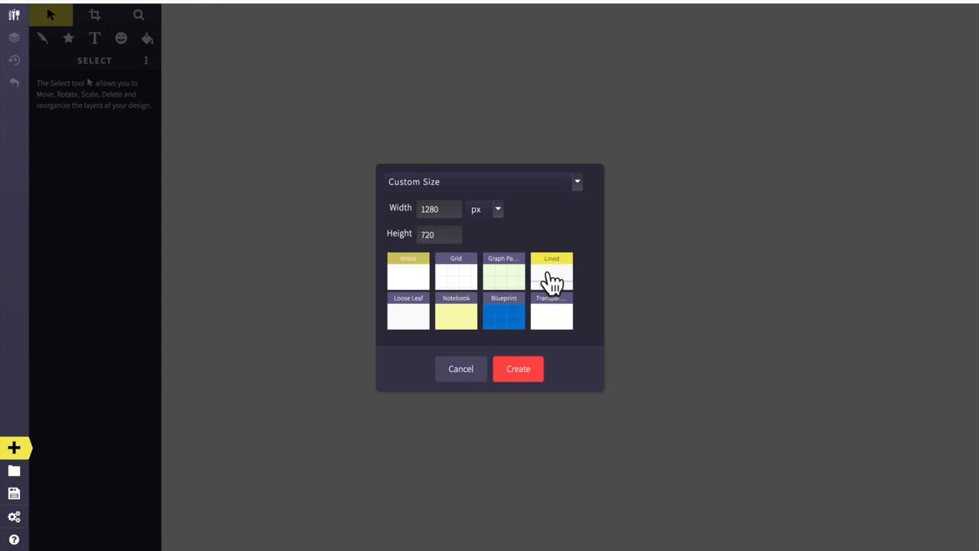
{"action": "left_click", "coordinate": [518, 368]}
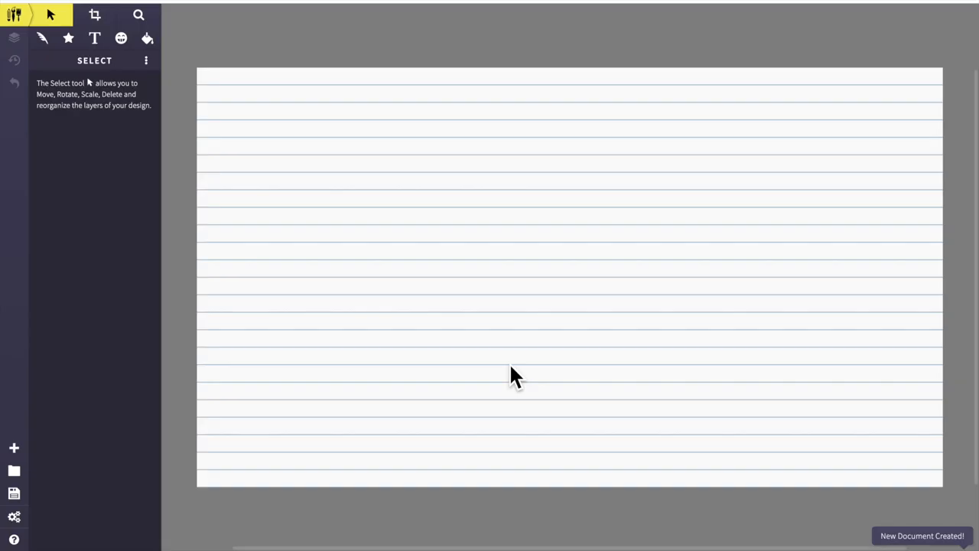
Choose the Heart shape with a thin black outline and no fill.
{"action": "left_click", "coordinate": [68, 39]}
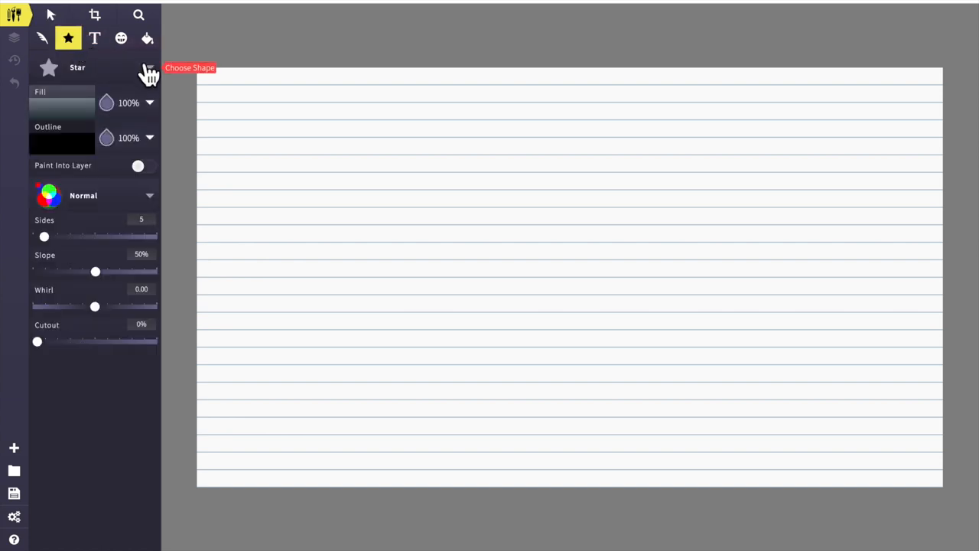
{"action": "left_click", "coordinate": [150, 68]}
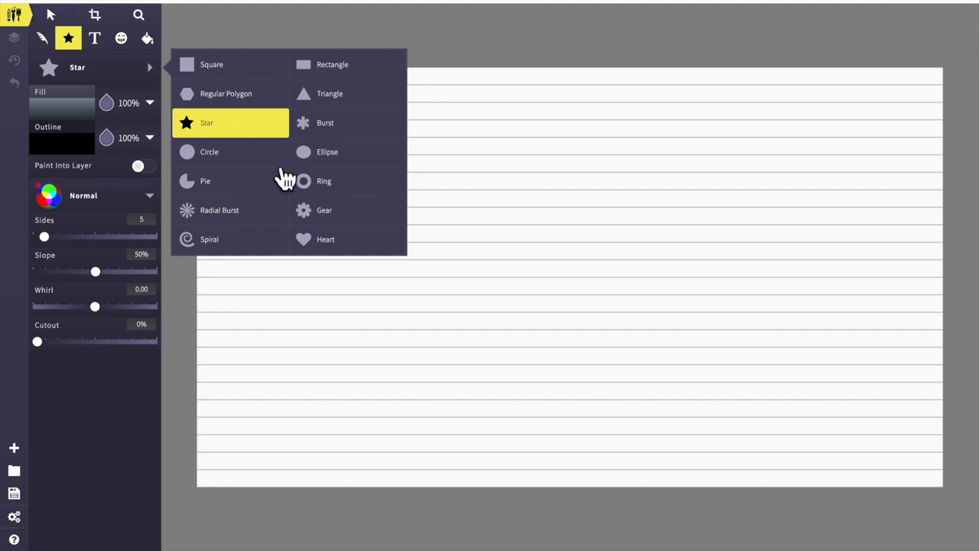
{"action": "left_click", "coordinate": [325, 239]}
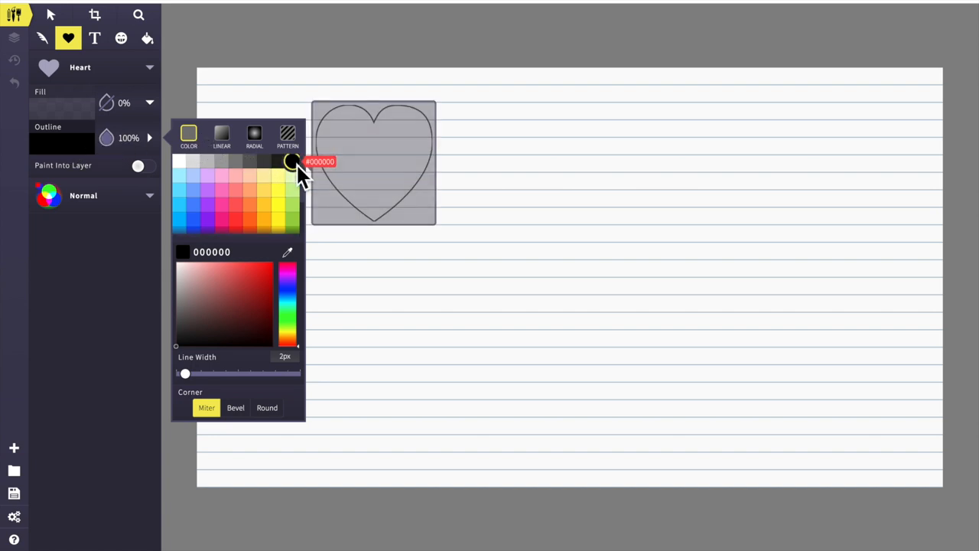
{"action": "left_click_drag", "start_coordinate": [185, 374], "coordinate": [184, 373]}
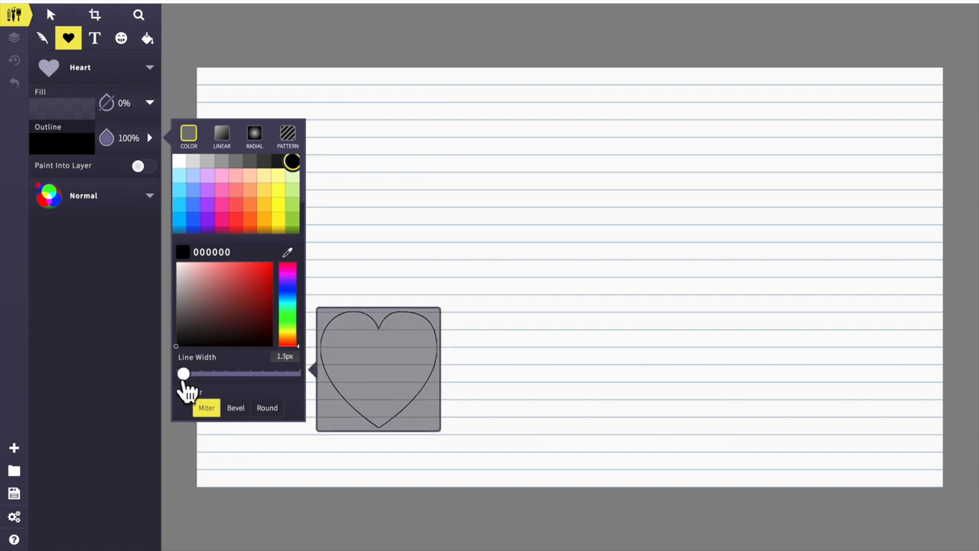
{"action": "left_click_drag", "start_coordinate": [193, 373], "coordinate": [183, 374]}
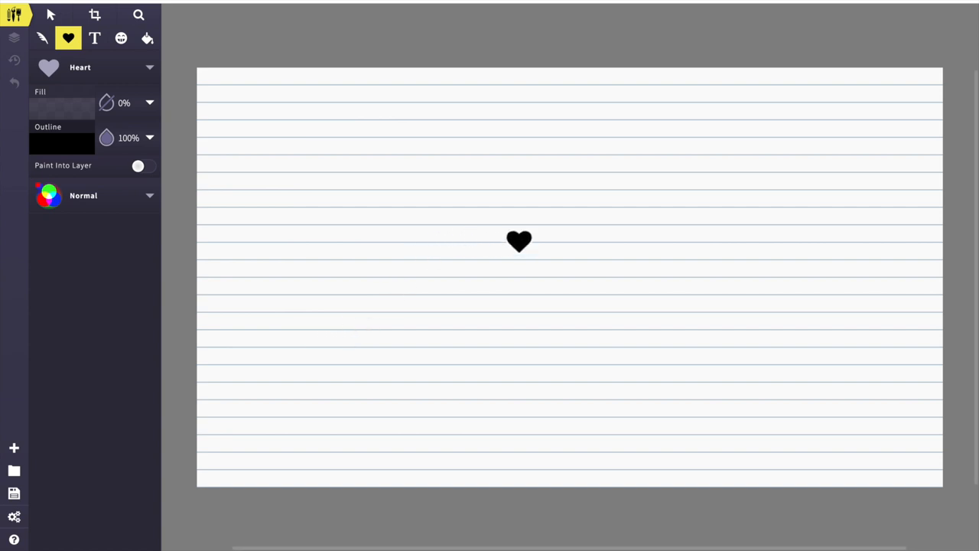
Draw an outlined heart near the page centre and nudge it into position.
{"action": "left_click_drag", "start_coordinate": [519, 242], "coordinate": [533, 227]}
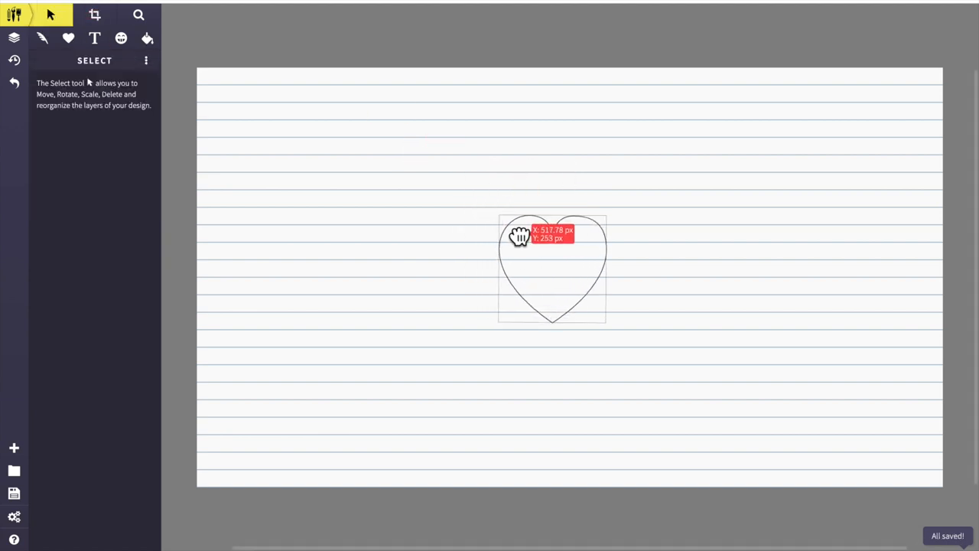
{"action": "left_click_drag", "start_coordinate": [524, 237], "coordinate": [521, 230]}
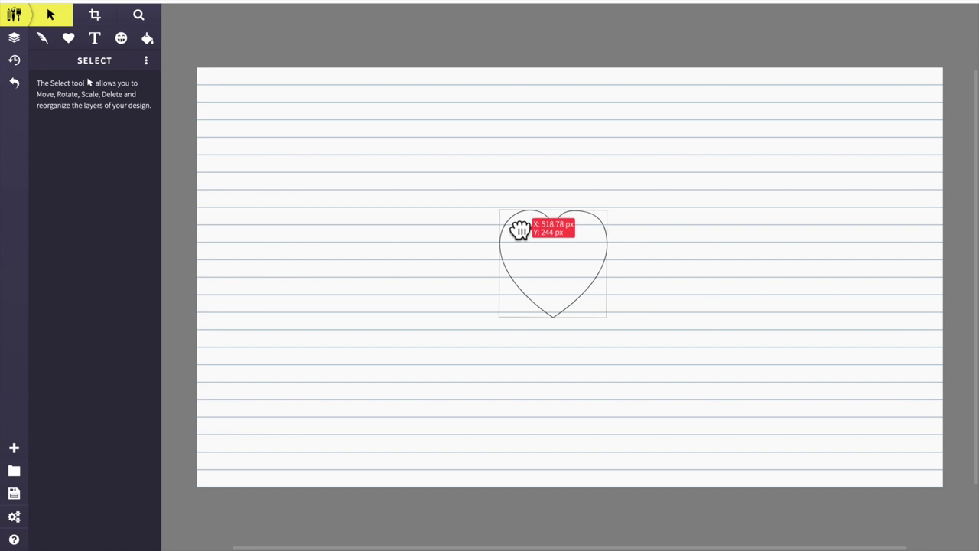
{"action": "left_click", "coordinate": [552, 260]}
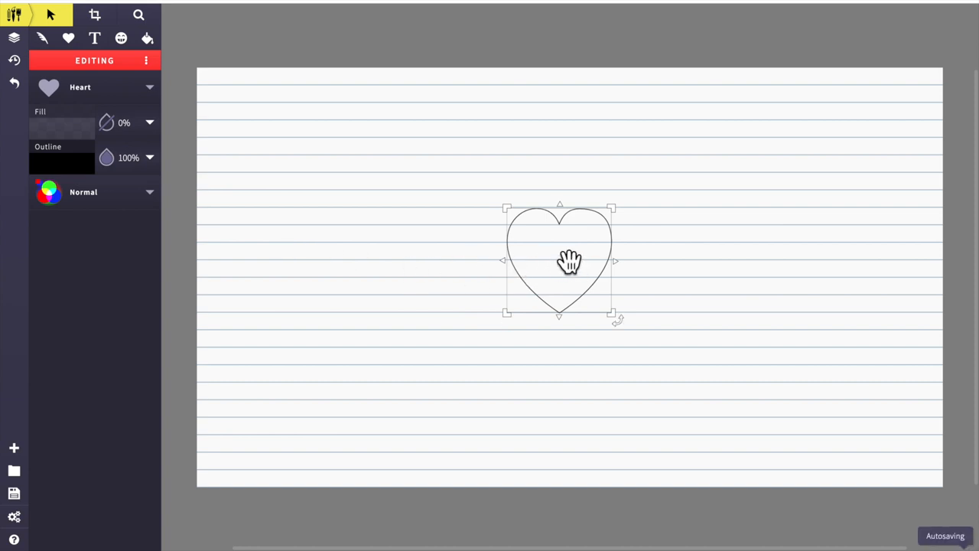
Duplicate the heart about ten times, fanning the copies down and to the right.
{"action": "right_click", "coordinate": [570, 262]}
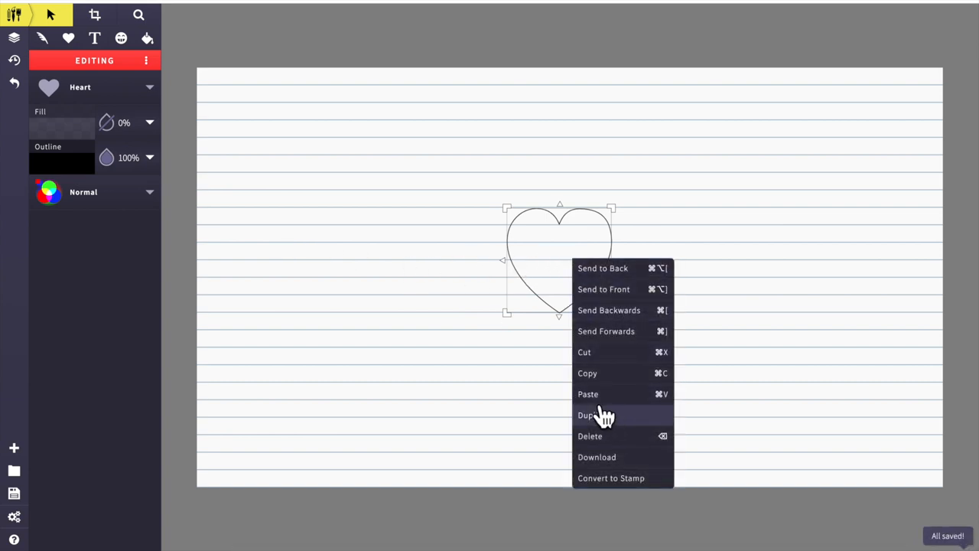
{"action": "left_click", "coordinate": [587, 414]}
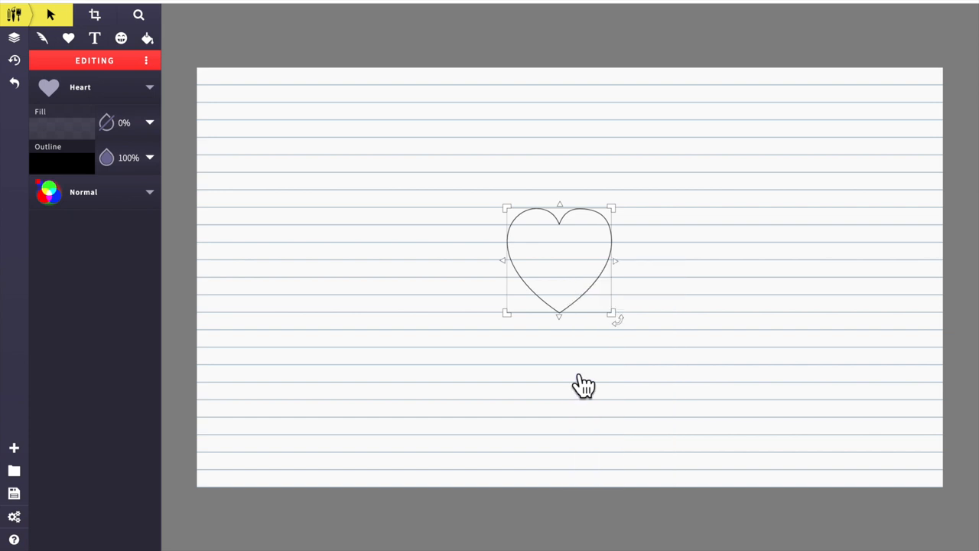
{"action": "right_click", "coordinate": [584, 384]}
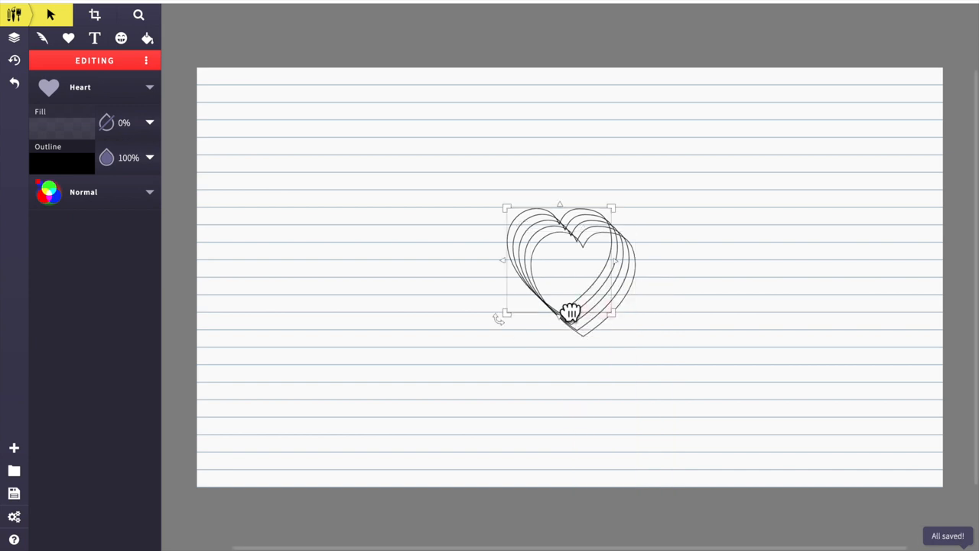
{"action": "left_click_drag", "start_coordinate": [570, 309], "coordinate": [587, 275]}
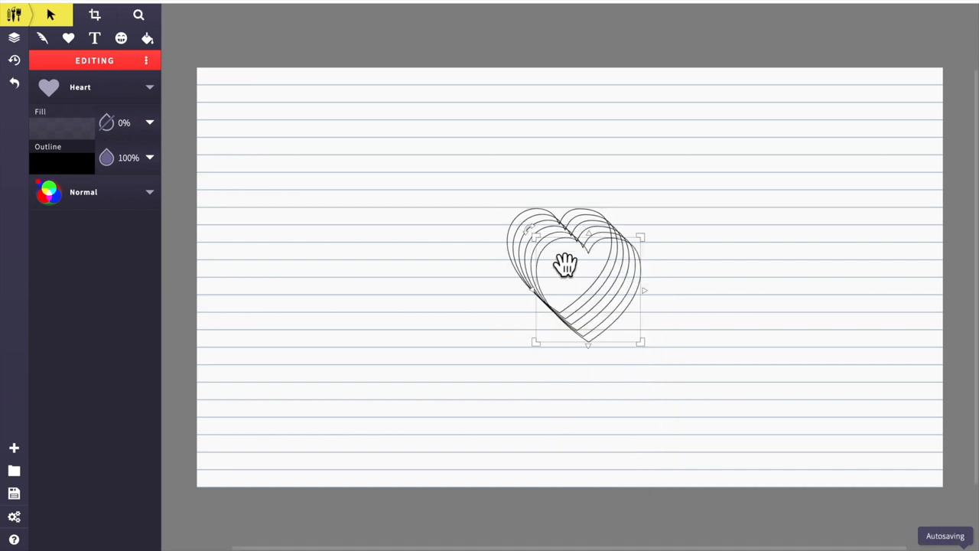
{"action": "left_click_drag", "start_coordinate": [566, 266], "coordinate": [570, 277]}
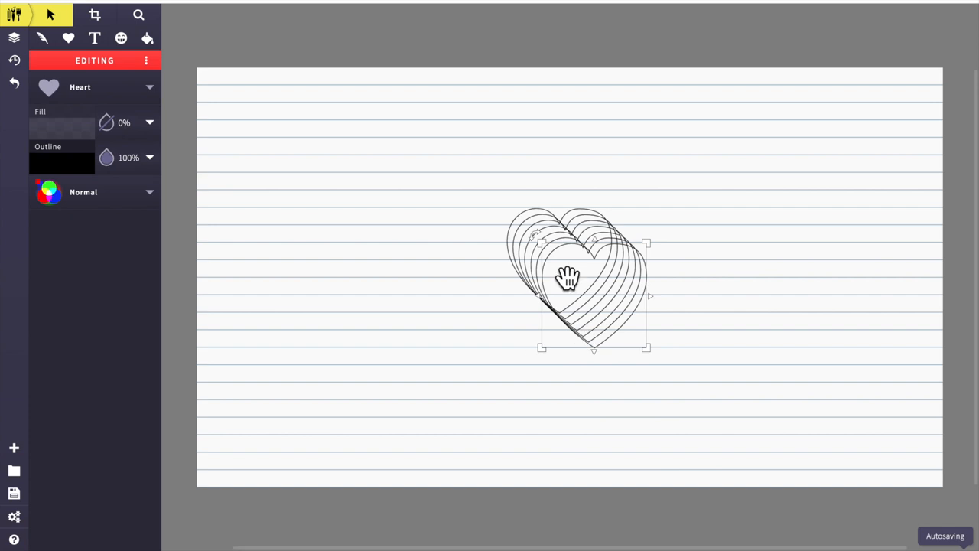
{"action": "left_click_drag", "start_coordinate": [568, 277], "coordinate": [595, 323]}
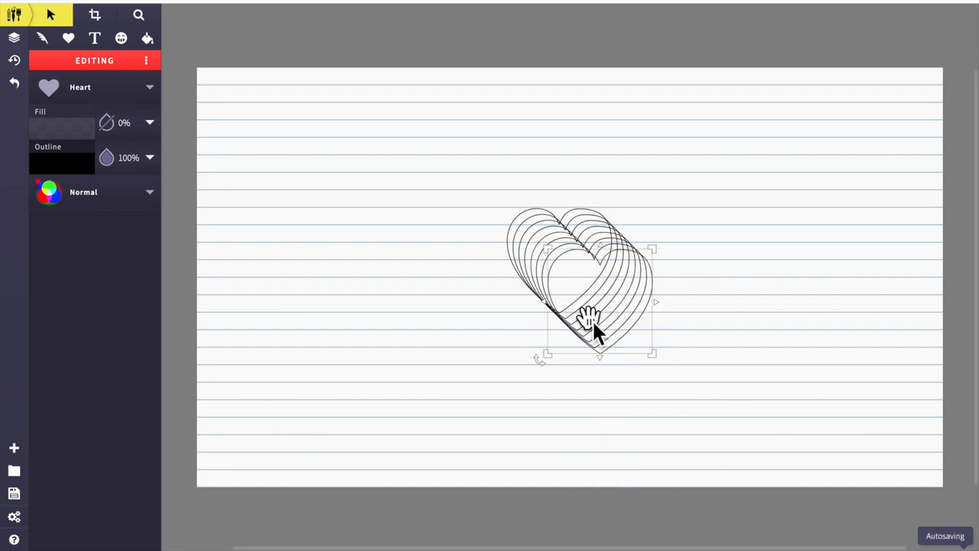
{"action": "right_click", "coordinate": [593, 329]}
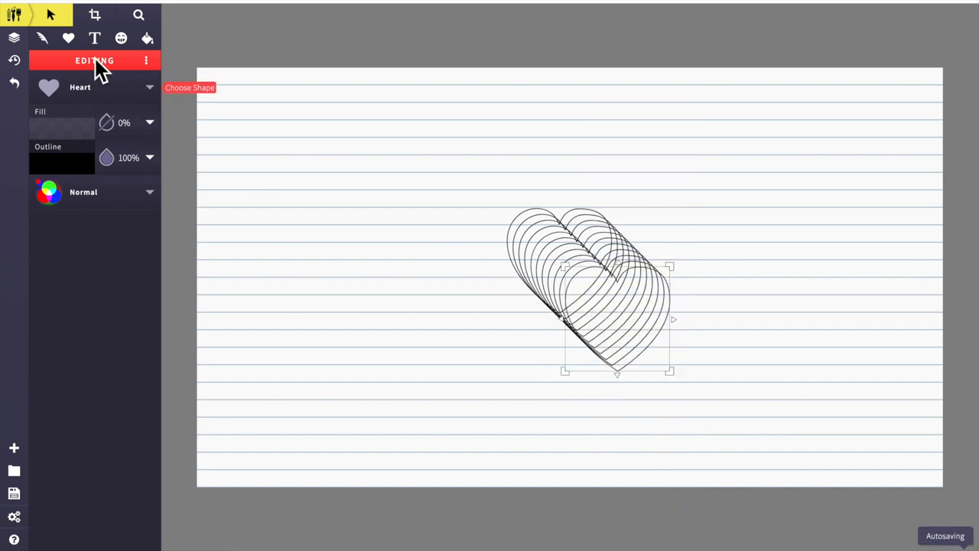
Place hearts in the four corners and midway down the left and right columns.
{"action": "left_click_drag", "start_coordinate": [617, 319], "coordinate": [263, 403]}
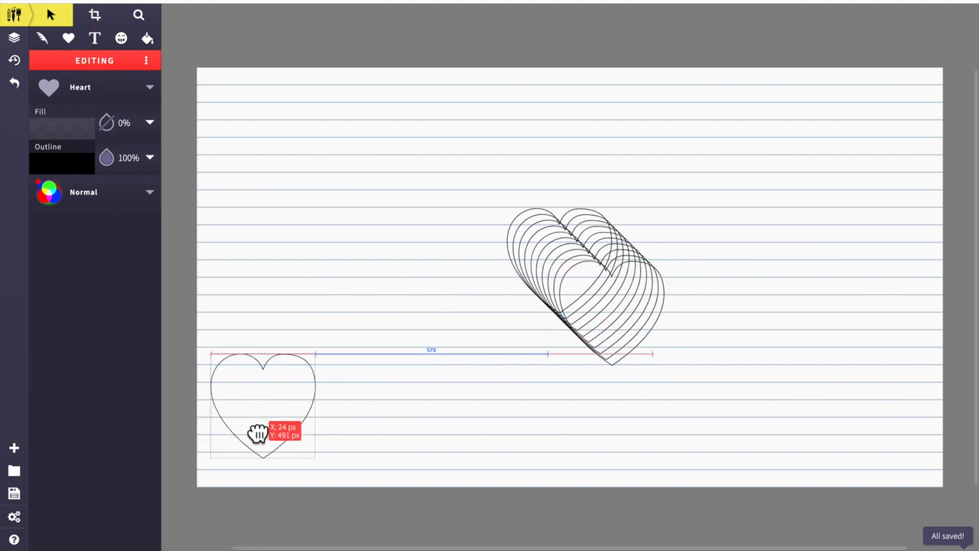
{"action": "left_click_drag", "start_coordinate": [262, 433], "coordinate": [786, 340]}
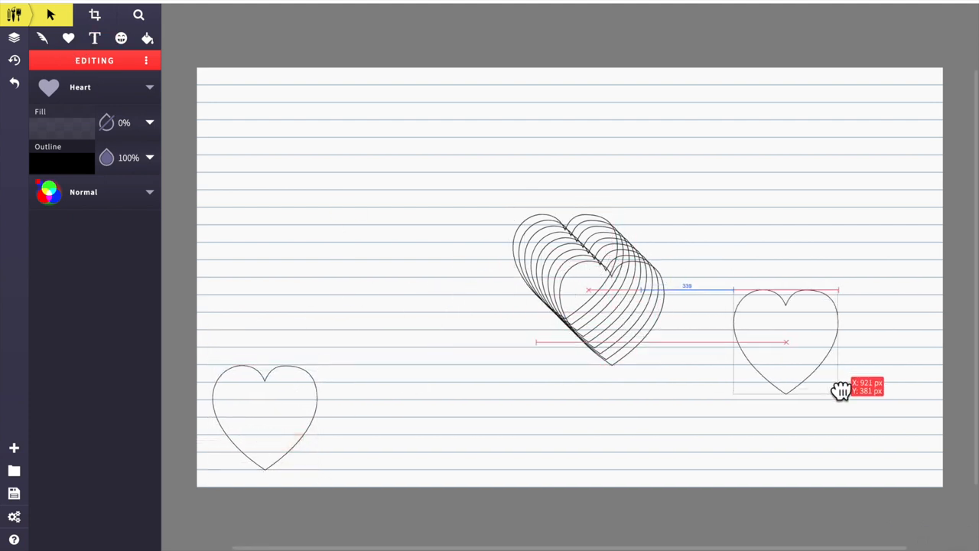
{"action": "left_click_drag", "start_coordinate": [786, 342], "coordinate": [872, 417]}
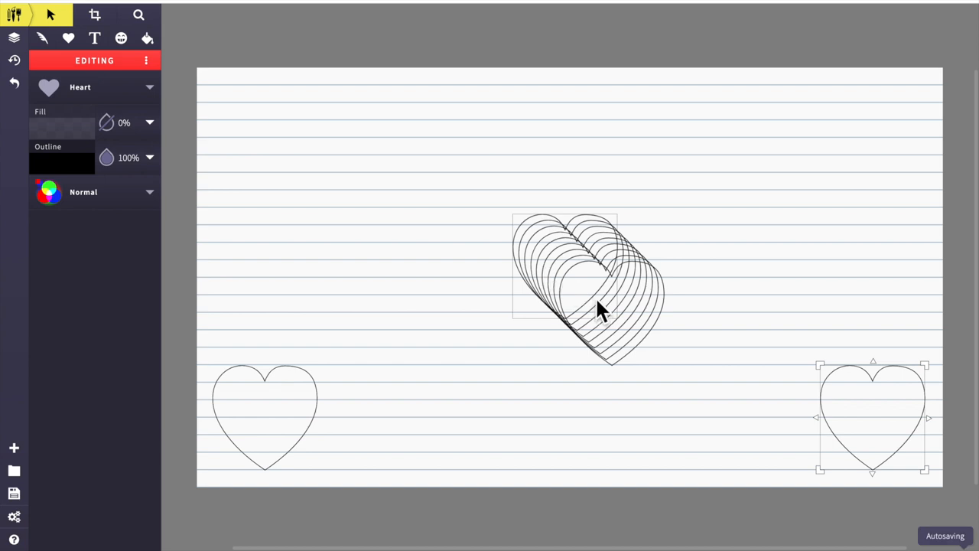
{"action": "left_click_drag", "start_coordinate": [872, 417], "coordinate": [884, 141]}
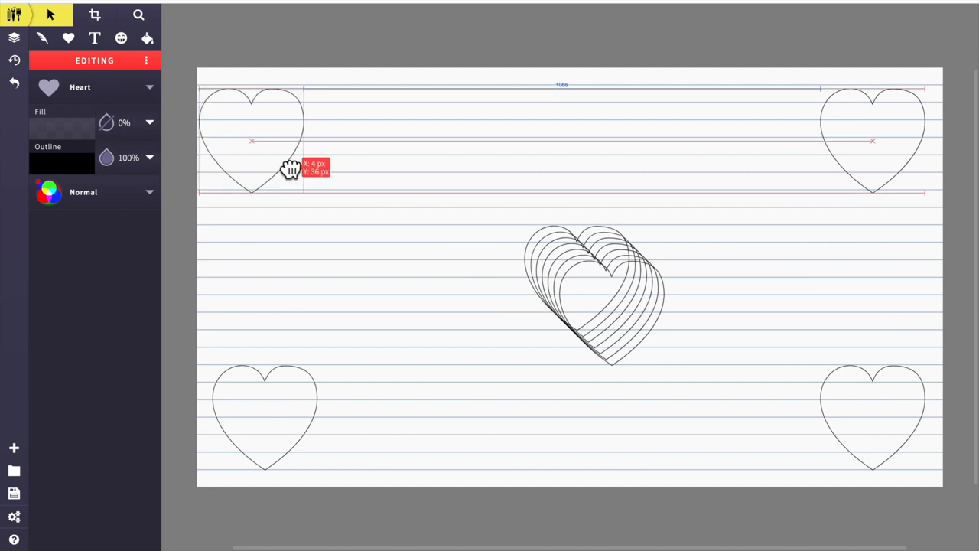
{"action": "left_click_drag", "start_coordinate": [289, 167], "coordinate": [274, 146]}
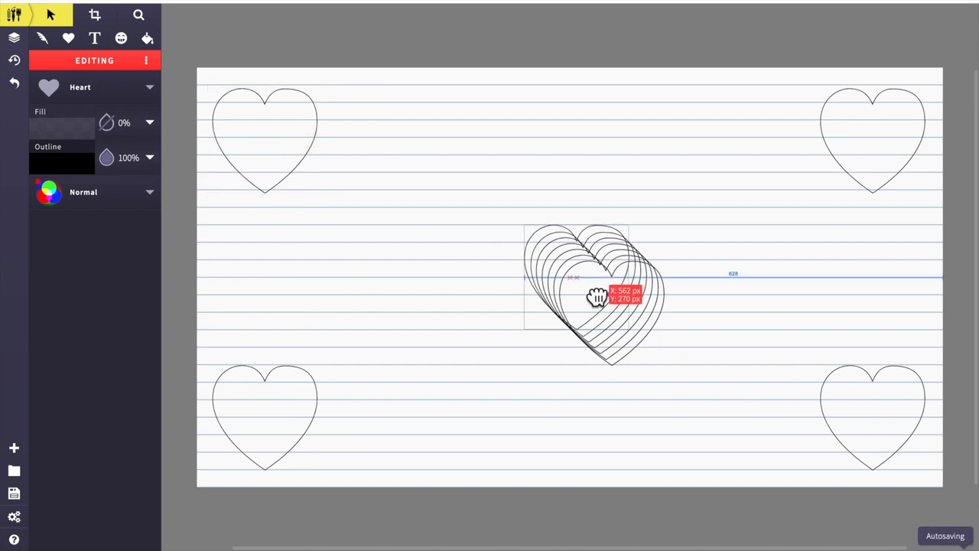
{"action": "left_click_drag", "start_coordinate": [597, 298], "coordinate": [896, 298]}
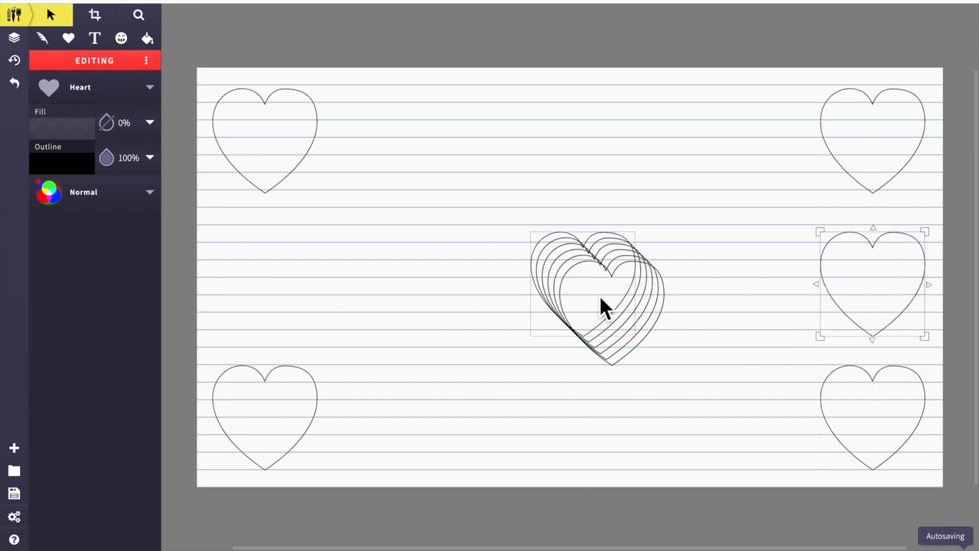
{"action": "left_click_drag", "start_coordinate": [596, 299], "coordinate": [264, 276]}
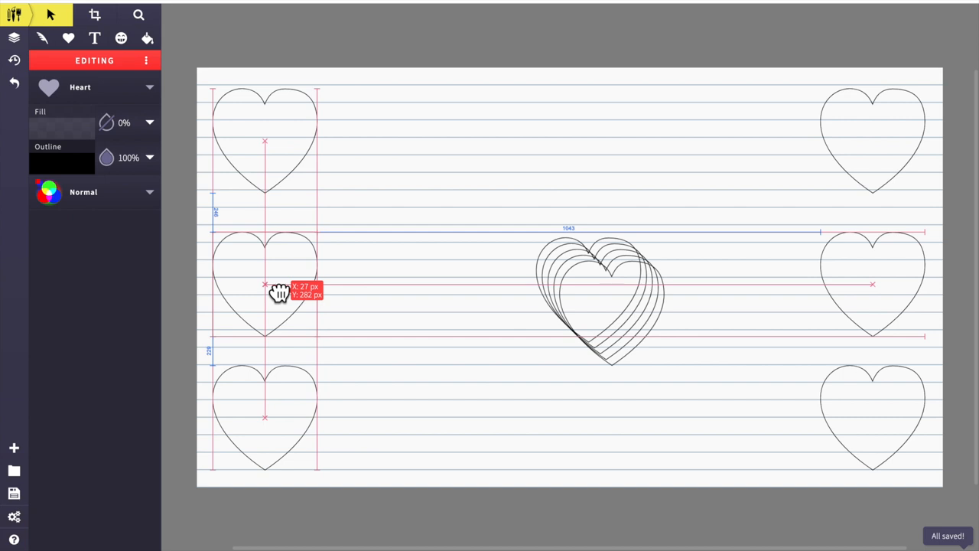
Place two hearts in each inner column, aligned with the smart guides, leaving one at centre.
{"action": "left_click_drag", "start_coordinate": [265, 284], "coordinate": [659, 405]}
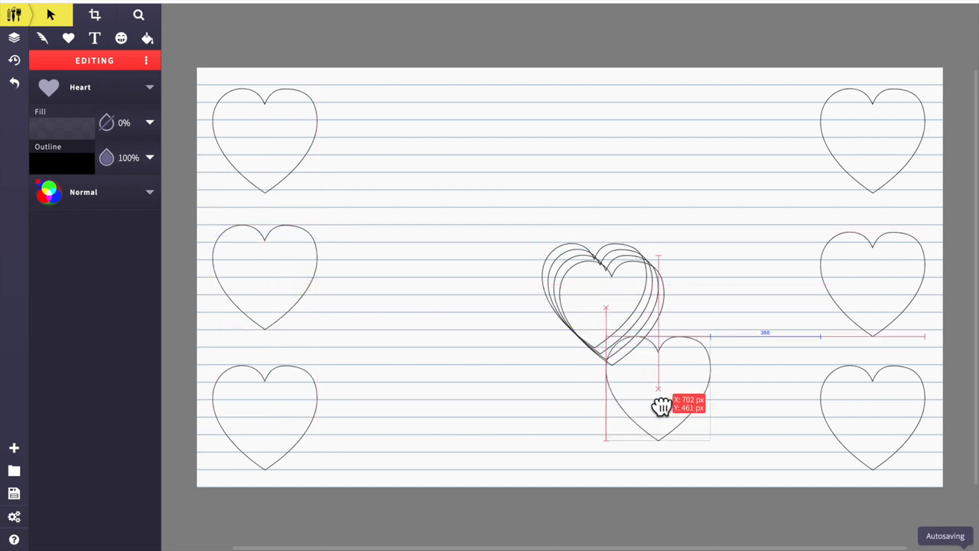
{"action": "left_click_drag", "start_coordinate": [661, 405], "coordinate": [703, 435]}
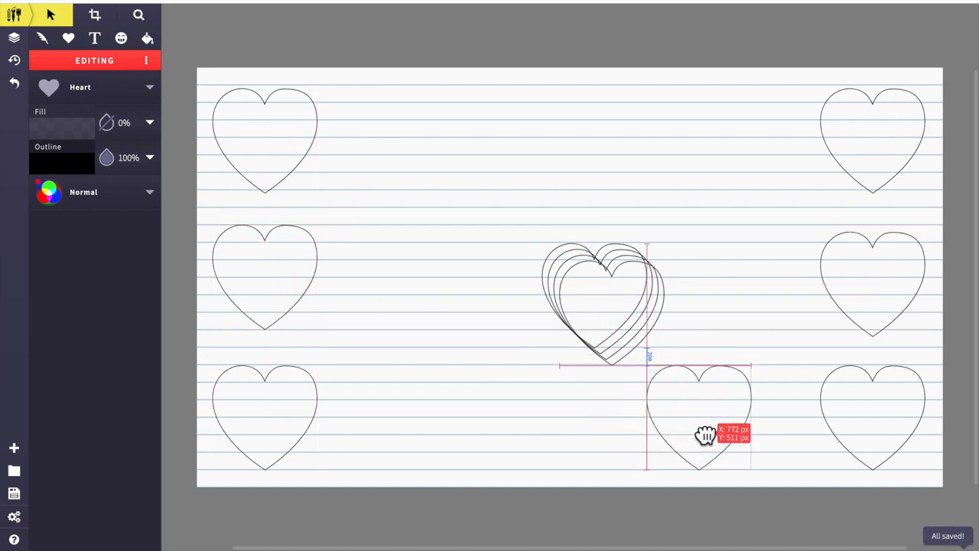
{"action": "left_click_drag", "start_coordinate": [704, 436], "coordinate": [754, 253]}
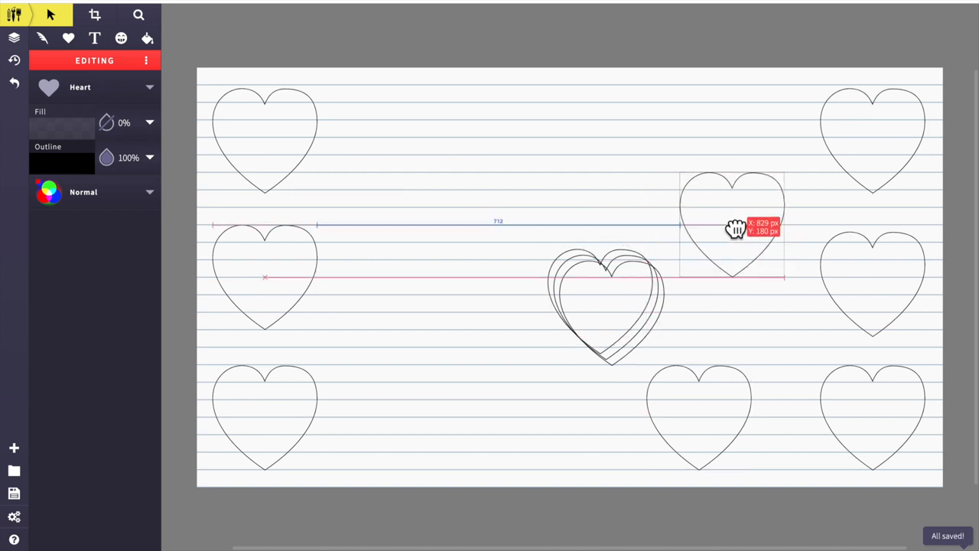
{"action": "left_click_drag", "start_coordinate": [733, 225], "coordinate": [733, 352]}
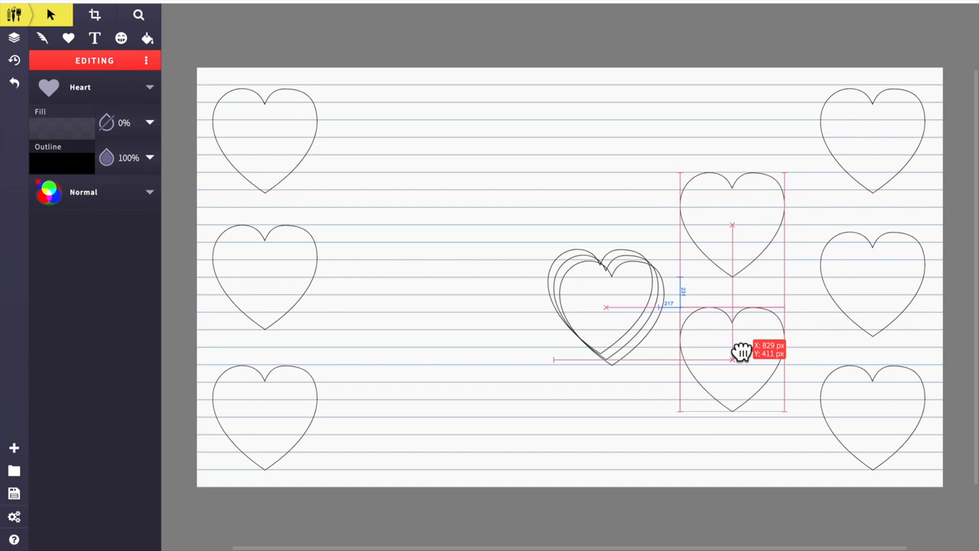
{"action": "left_click_drag", "start_coordinate": [741, 351], "coordinate": [493, 255]}
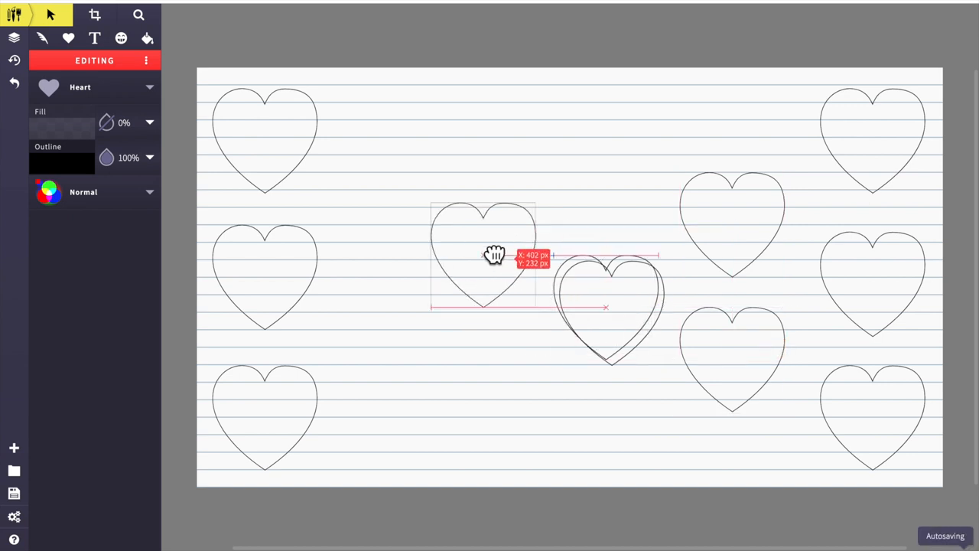
{"action": "left_click_drag", "start_coordinate": [494, 255], "coordinate": [420, 230]}
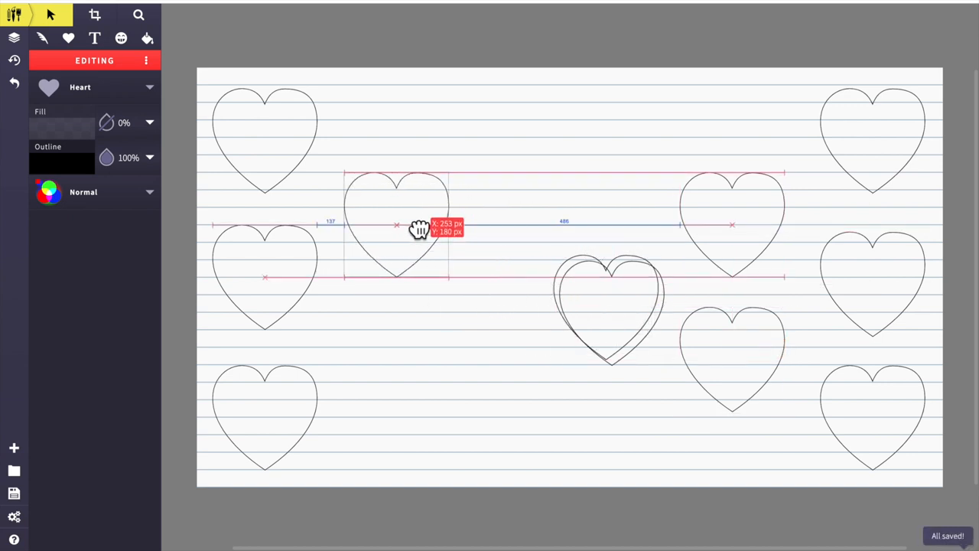
{"action": "left_click_drag", "start_coordinate": [397, 225], "coordinate": [600, 306]}
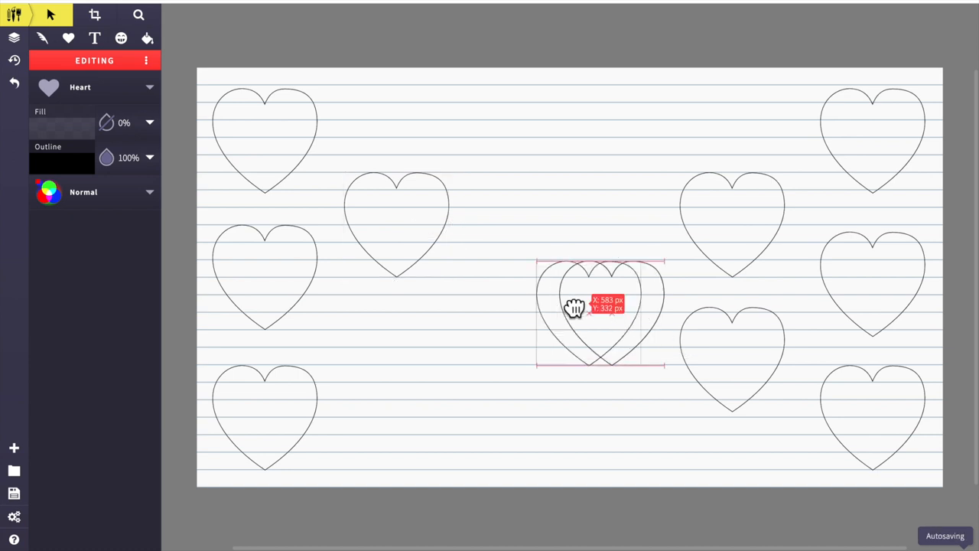
{"action": "left_click_drag", "start_coordinate": [599, 313], "coordinate": [411, 368]}
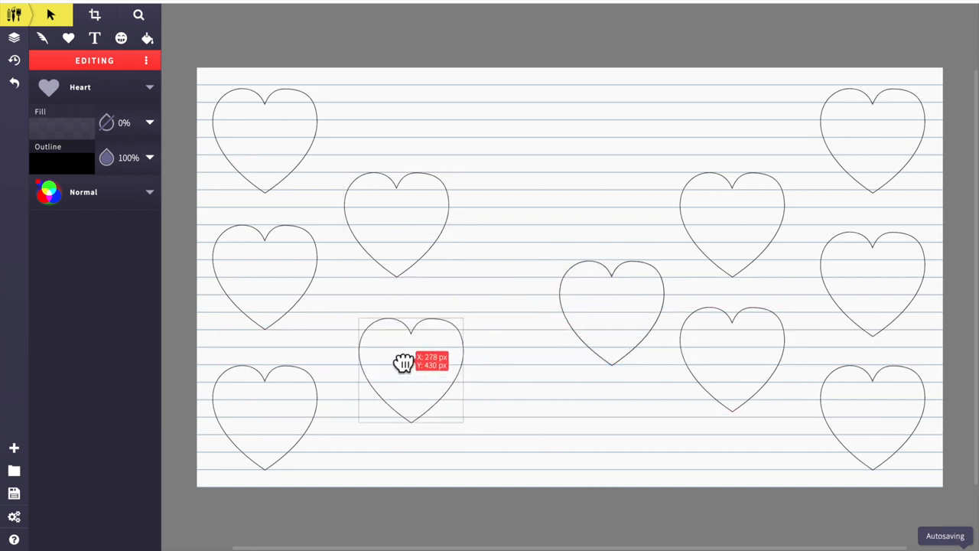
{"action": "left_click_drag", "start_coordinate": [411, 364], "coordinate": [393, 358]}
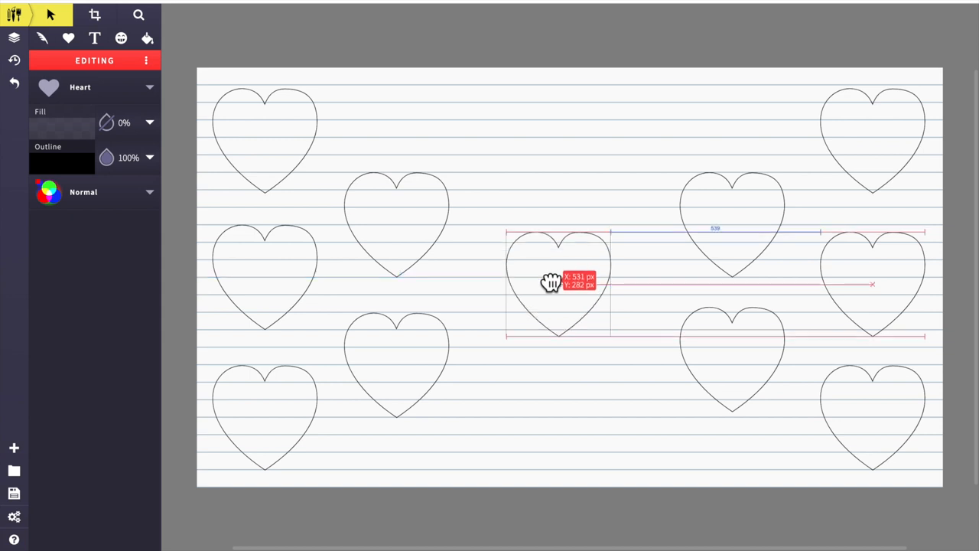
Enlarge the centre heart and move it between the inner columns of hearts.
{"action": "left_click_drag", "start_coordinate": [558, 283], "coordinate": [547, 283]}
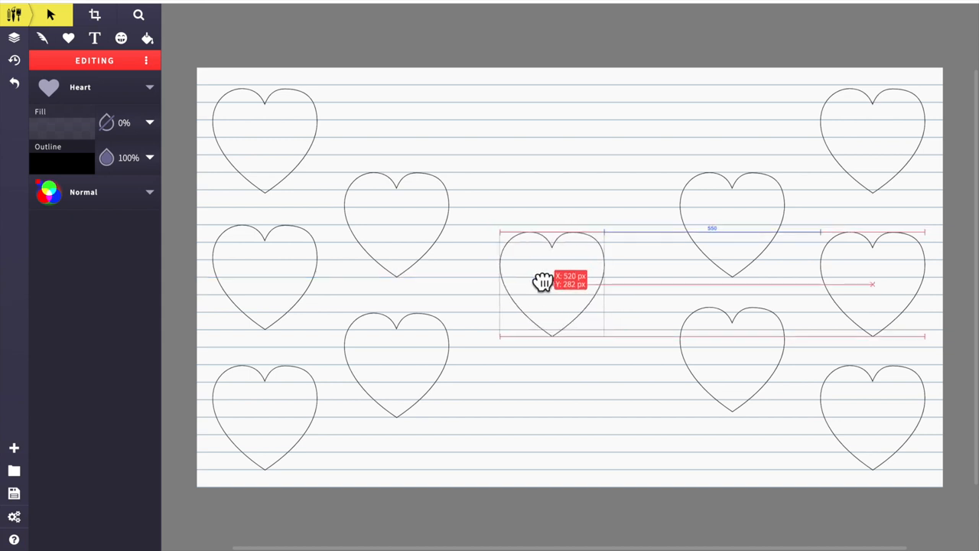
{"action": "left_click_drag", "start_coordinate": [543, 280], "coordinate": [551, 278]}
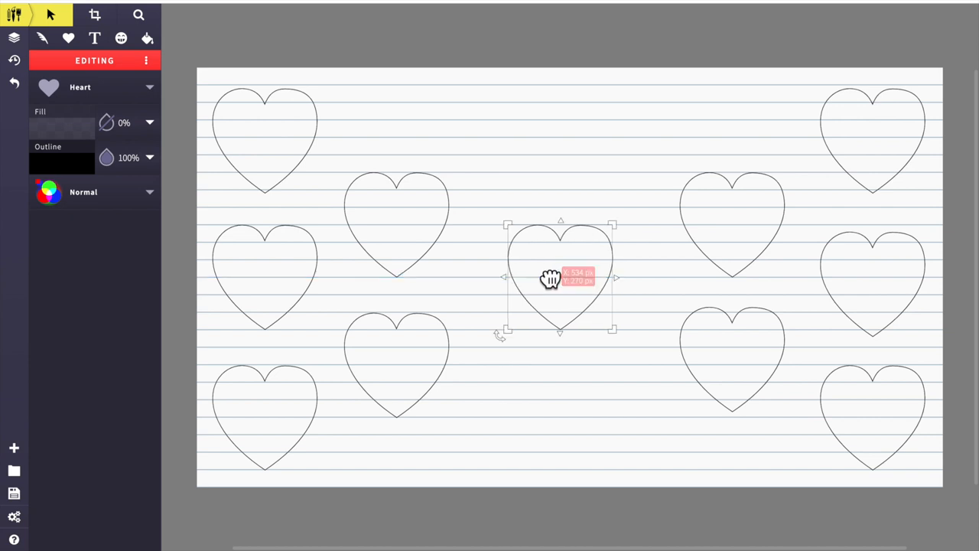
{"action": "left_click_drag", "start_coordinate": [560, 278], "coordinate": [873, 273]}
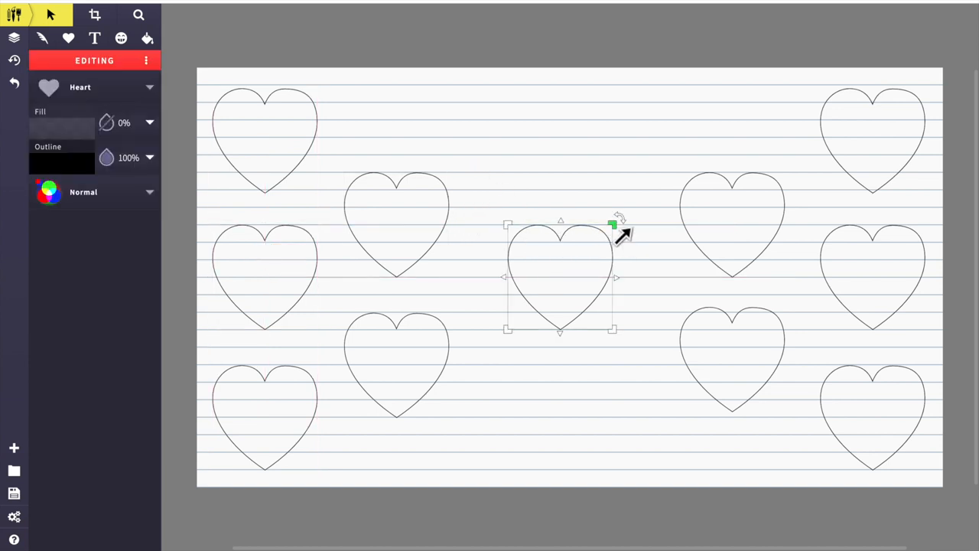
{"action": "left_click_drag", "start_coordinate": [560, 277], "coordinate": [579, 257]}
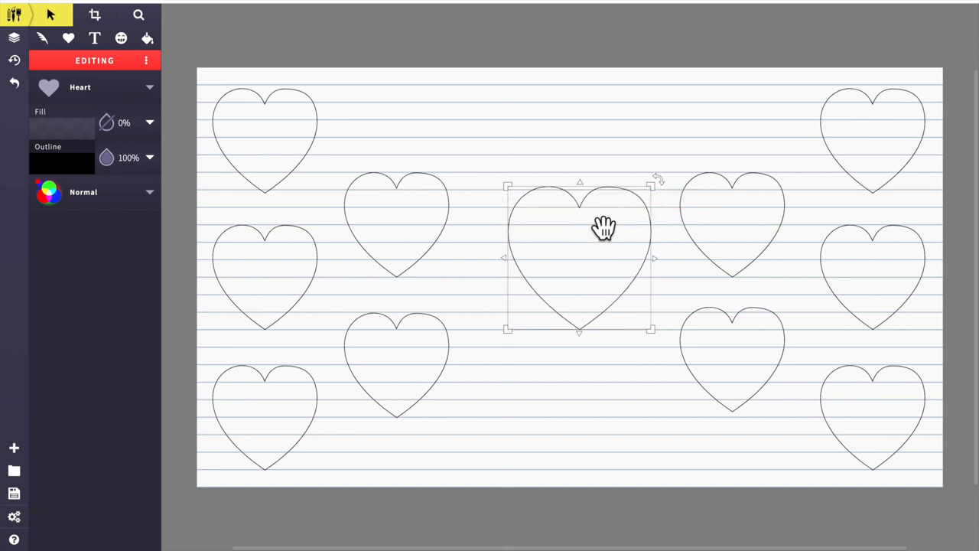
{"action": "left_click_drag", "start_coordinate": [605, 229], "coordinate": [572, 262]}
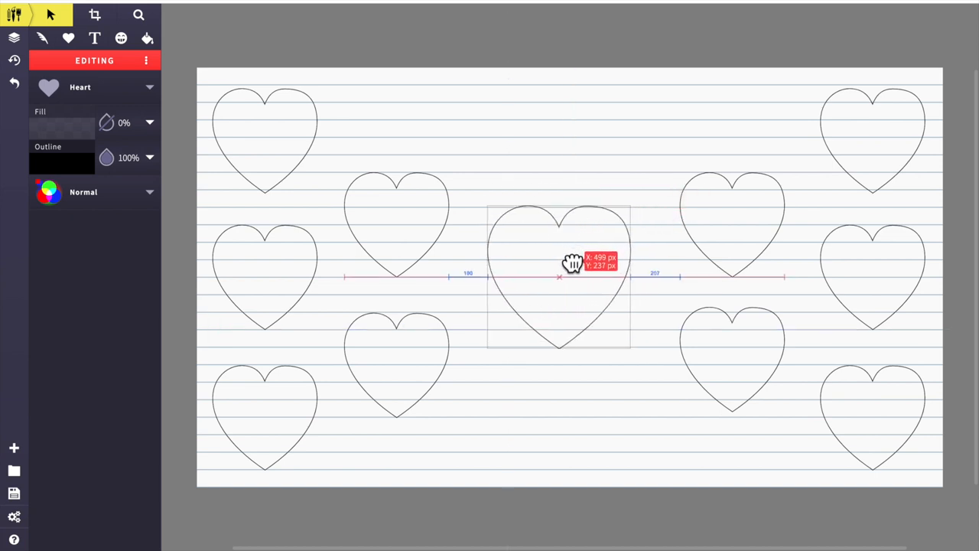
{"action": "left_click", "coordinate": [553, 171]}
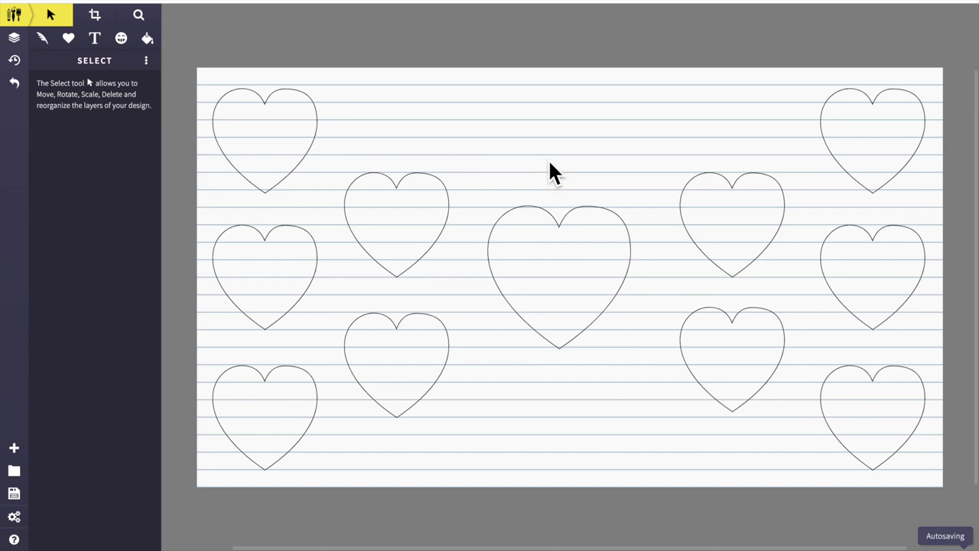
Scale the centre heart up a little more and centre it on the page.
{"action": "left_click", "coordinate": [559, 276]}
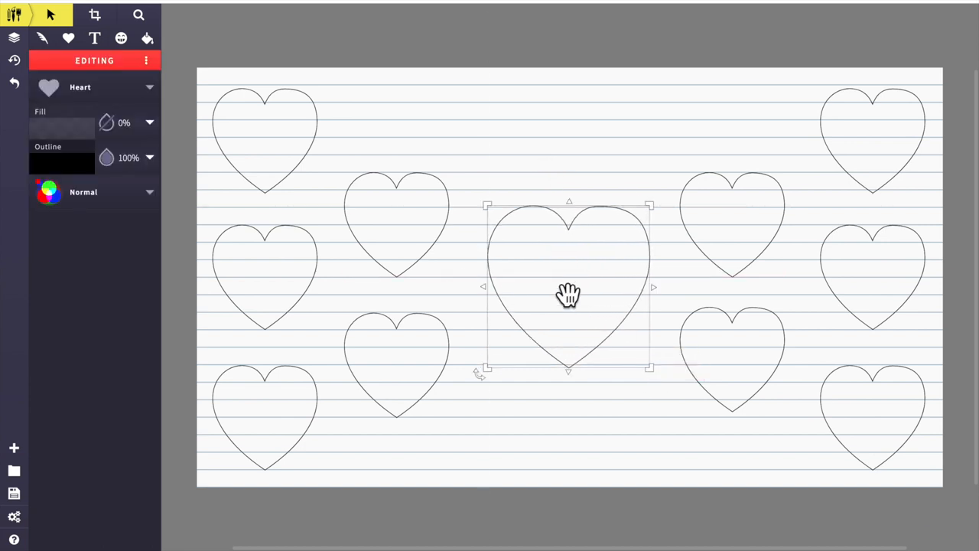
{"action": "left_click_drag", "start_coordinate": [569, 295], "coordinate": [569, 276]}
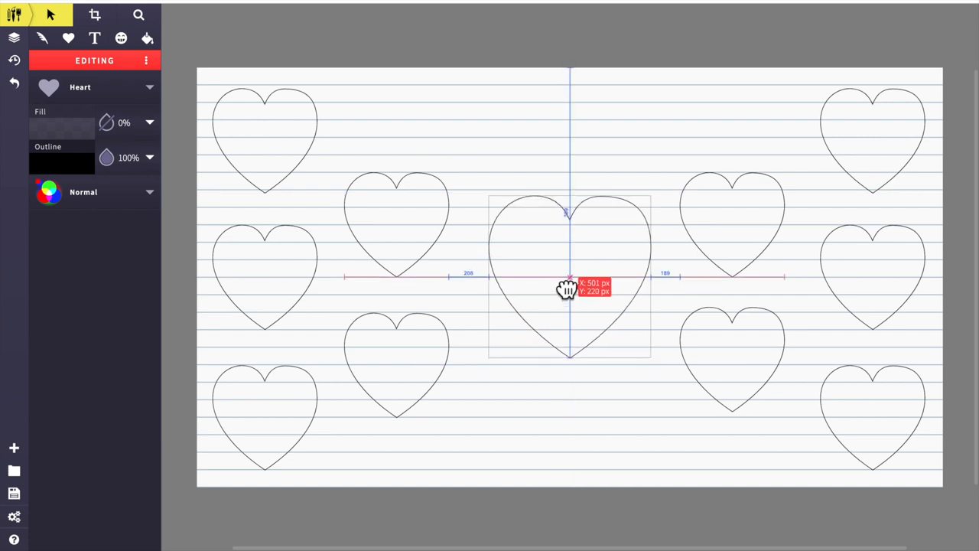
{"action": "left_click_drag", "start_coordinate": [569, 289], "coordinate": [569, 285]}
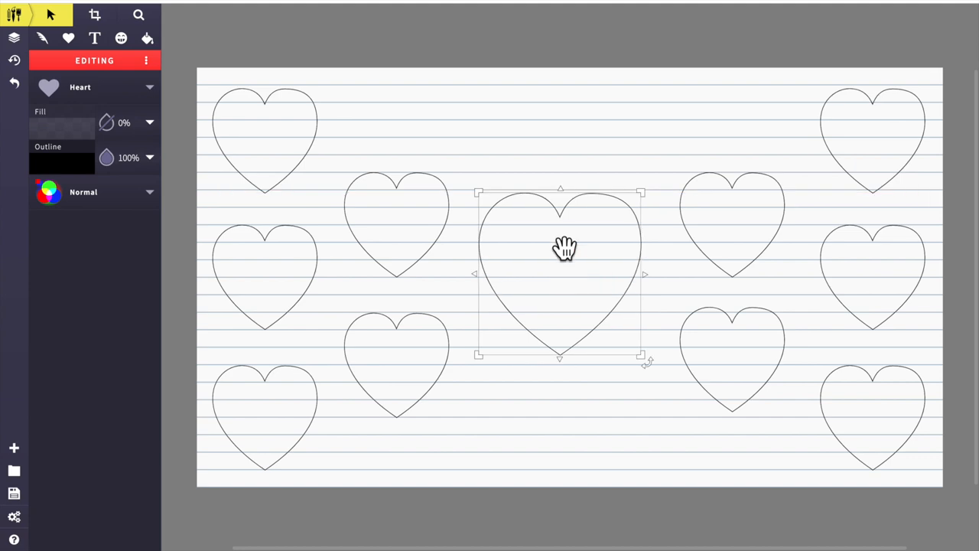
{"action": "left_click", "coordinate": [455, 126]}
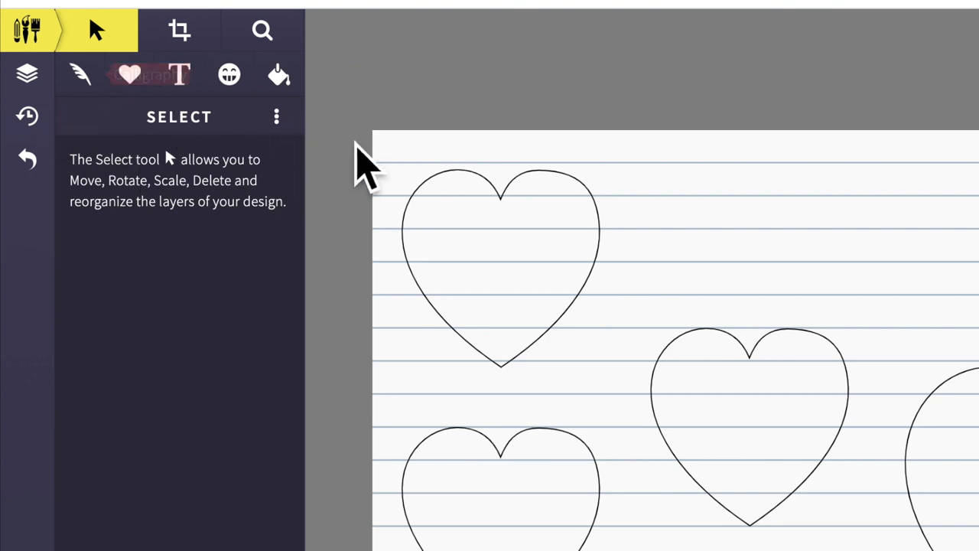
Set the fill tool to Pixel Fill with a solid dark maroon colour instead of a gradient.
{"action": "left_click", "coordinate": [278, 74]}
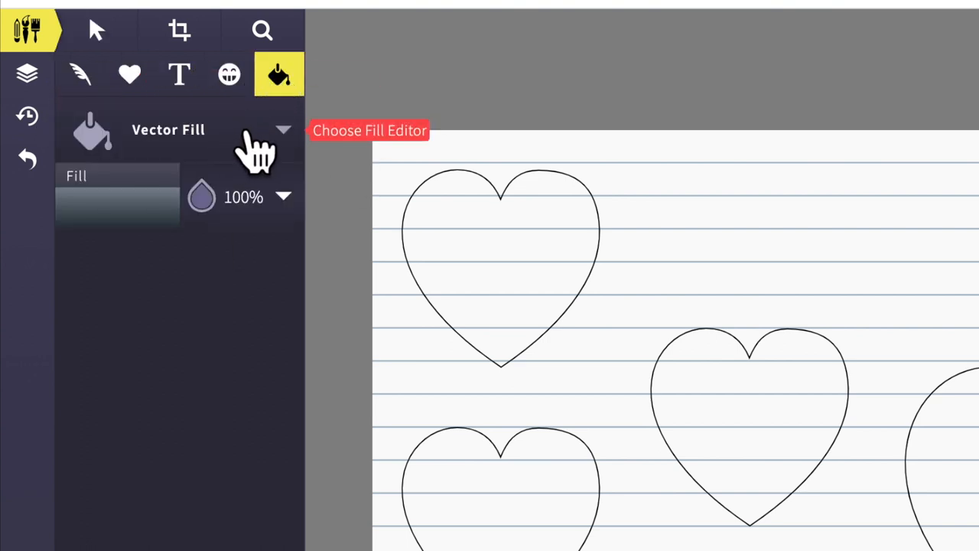
{"action": "left_click", "coordinate": [284, 130]}
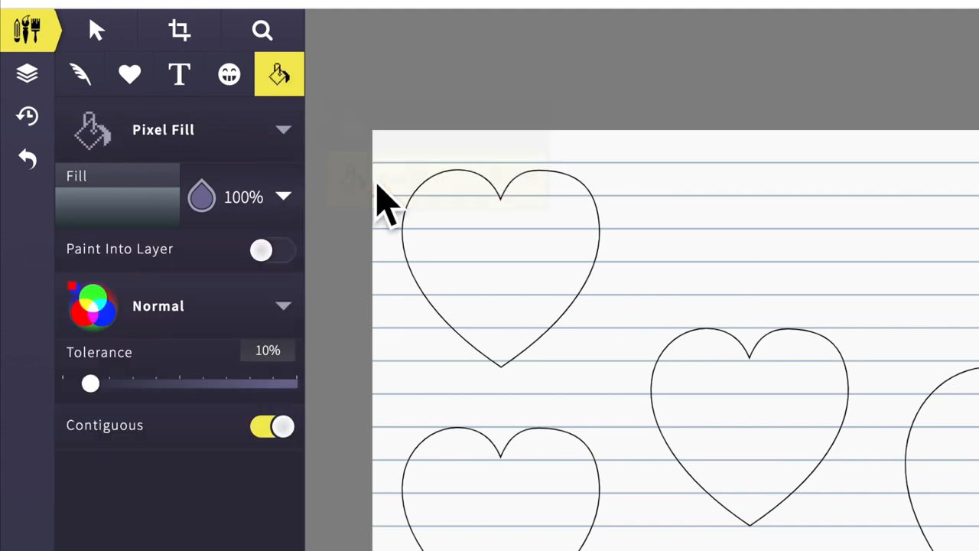
{"action": "mouse_move", "coordinate": [115, 222]}
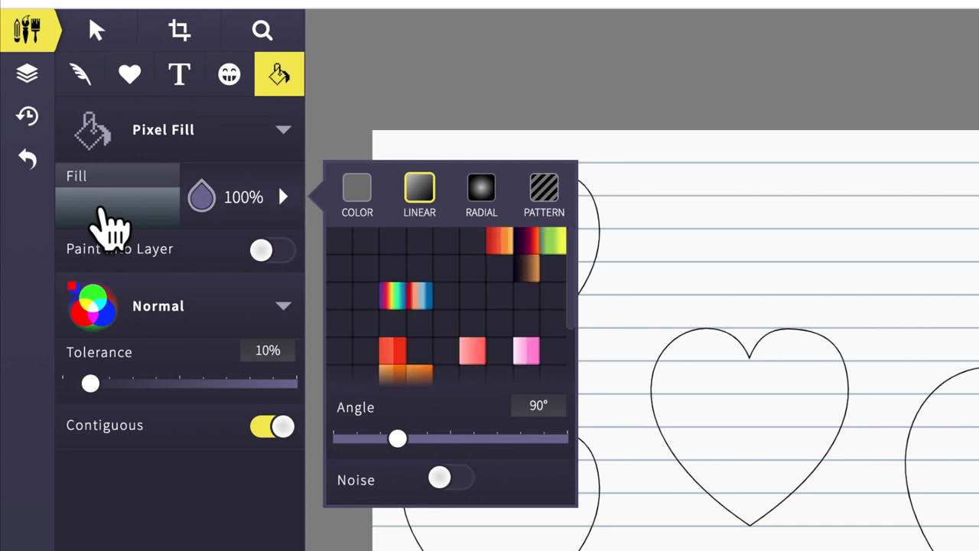
{"action": "left_click", "coordinate": [357, 192]}
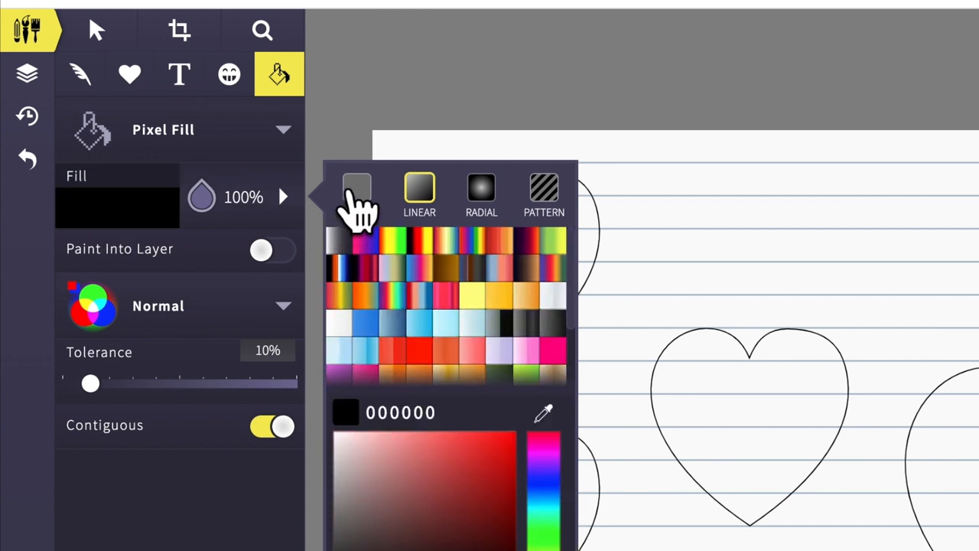
{"action": "left_click", "coordinate": [357, 191]}
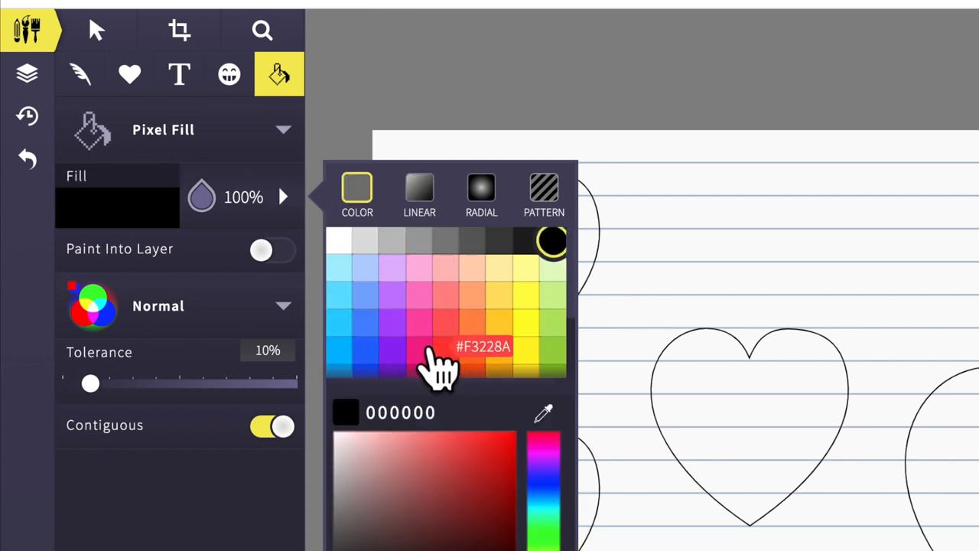
{"action": "mouse_move", "coordinate": [428, 294]}
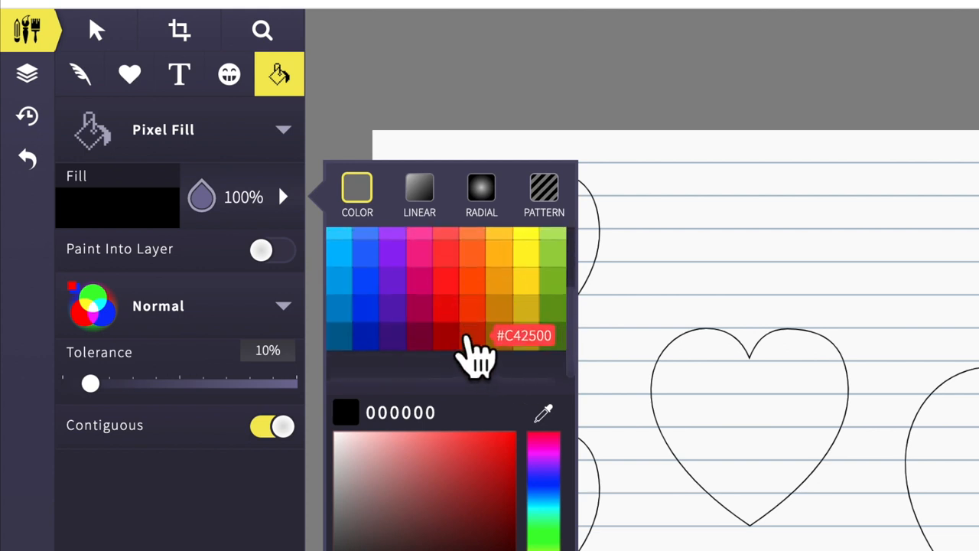
{"action": "left_click", "coordinate": [420, 345]}
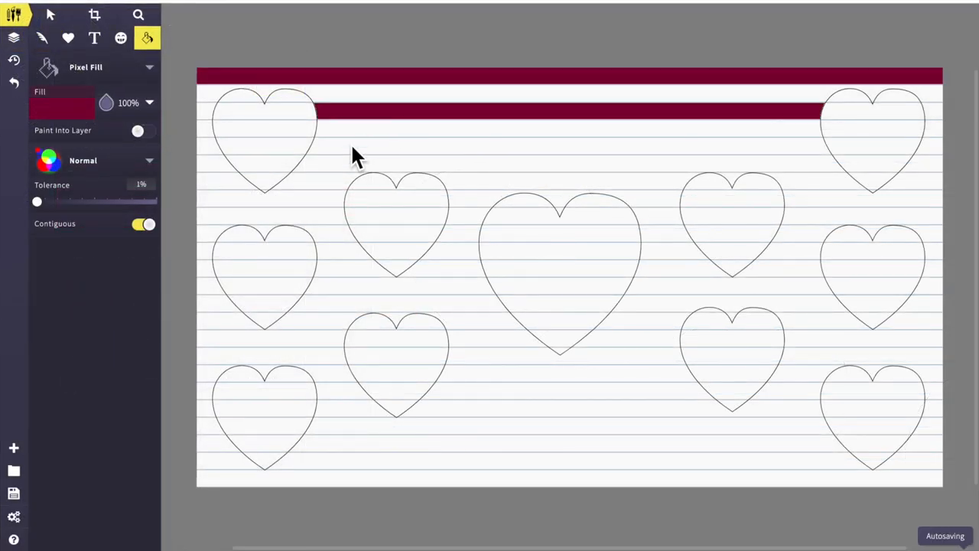
Fill the next two background bands maroon with the Pixel Fill bucket.
{"action": "left_click", "coordinate": [337, 192]}
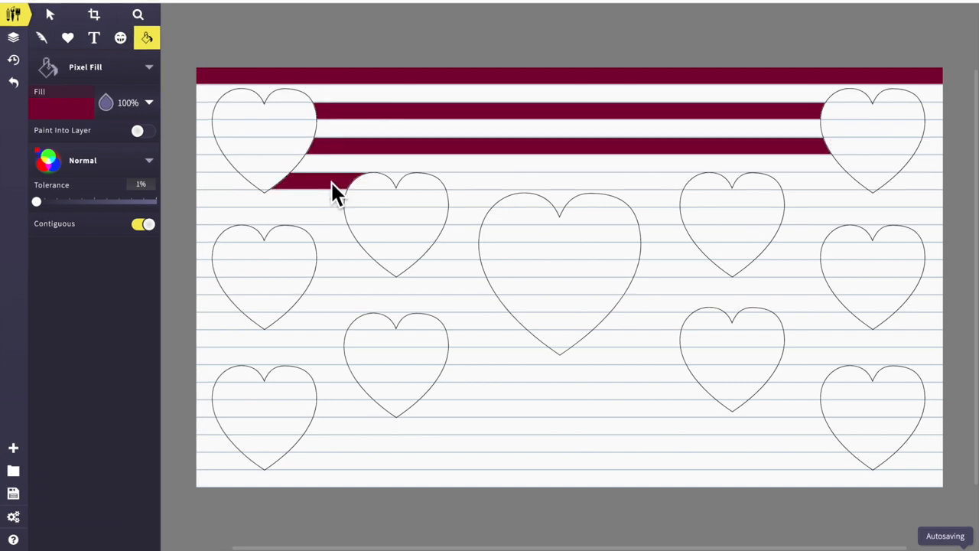
{"action": "left_click", "coordinate": [406, 191]}
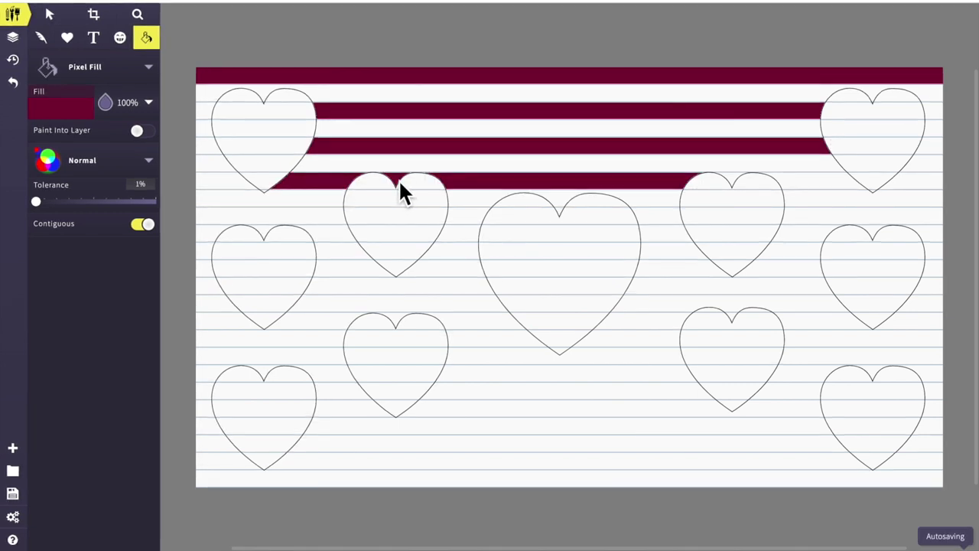
{"action": "mouse_move", "coordinate": [738, 192]}
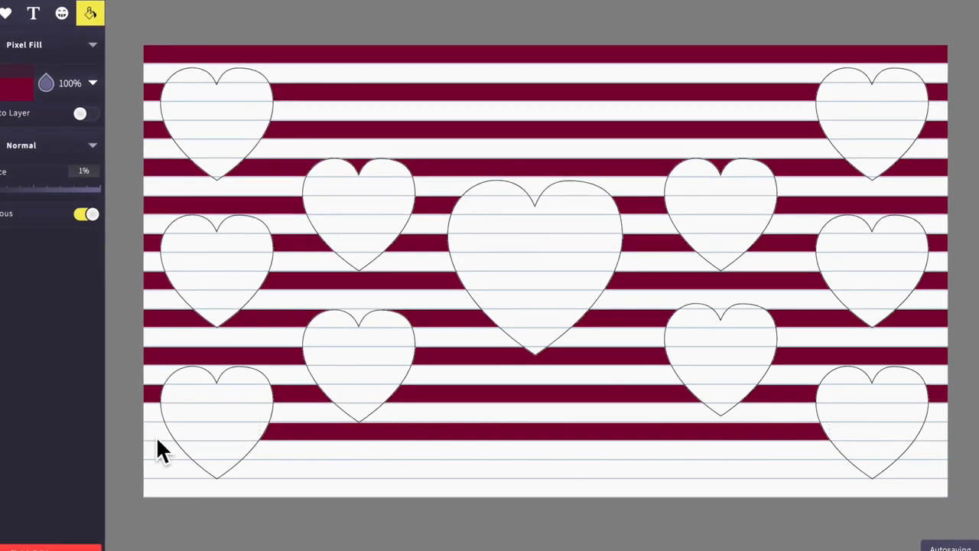
{"action": "mouse_move", "coordinate": [949, 452]}
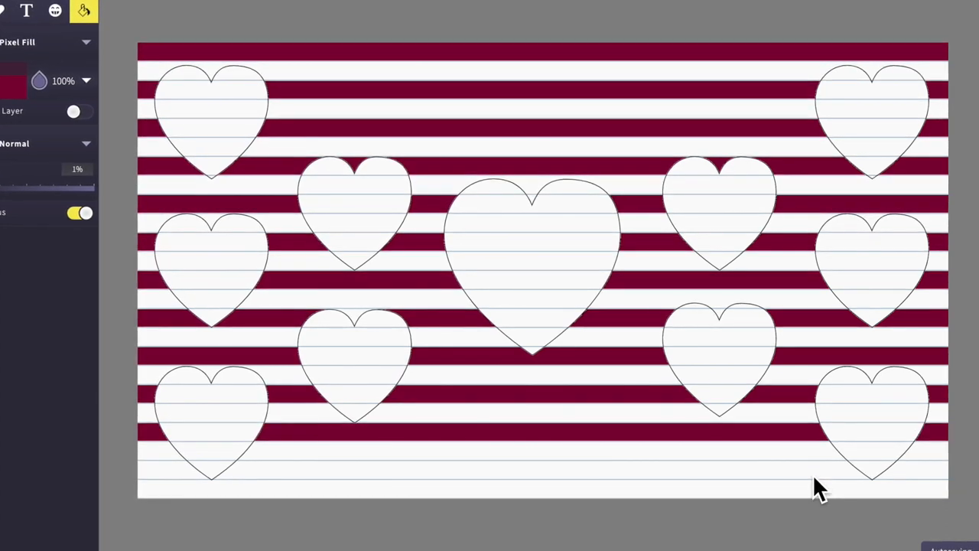
{"action": "mouse_move", "coordinate": [176, 482]}
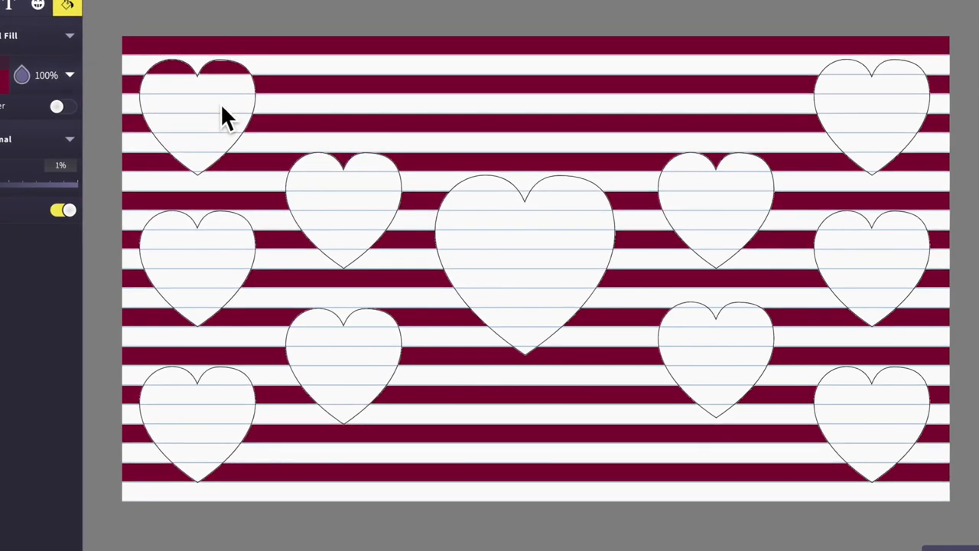
Fill a band inside the top-left heart maroon.
{"action": "left_click", "coordinate": [196, 115]}
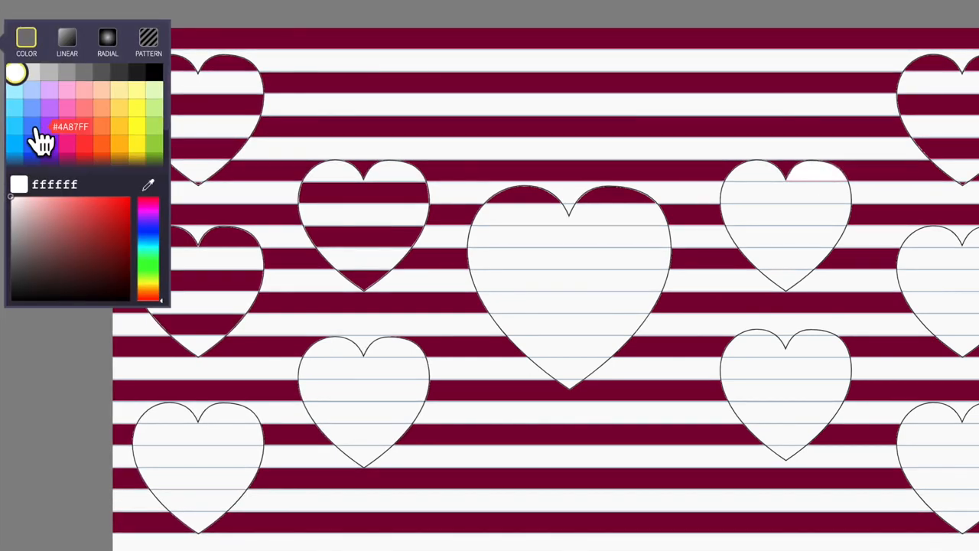
{"action": "left_click", "coordinate": [65, 140]}
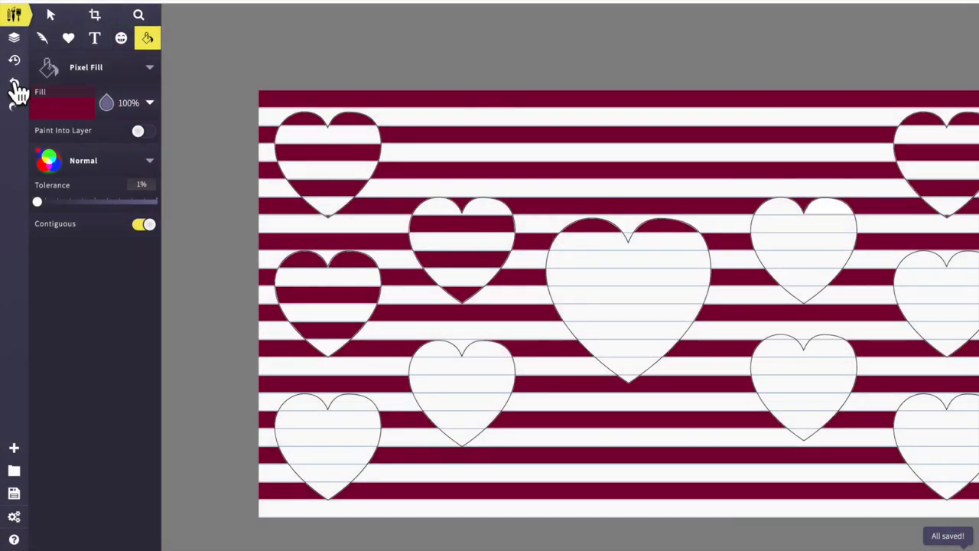
{"action": "mouse_move", "coordinate": [38, 206]}
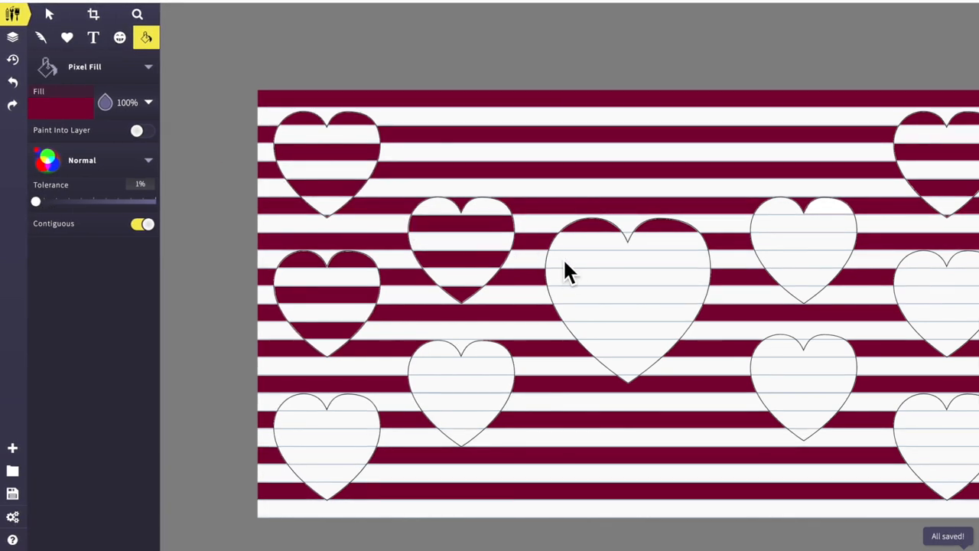
Stripe the large central heart maroon, then the hearts right and lower-left of centre.
{"action": "left_click", "coordinate": [597, 283]}
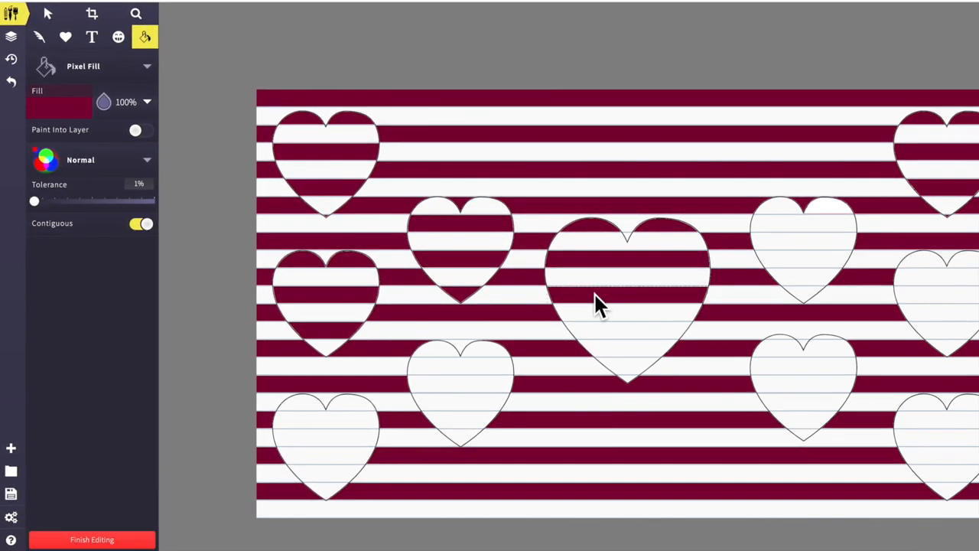
{"action": "left_click", "coordinate": [601, 299]}
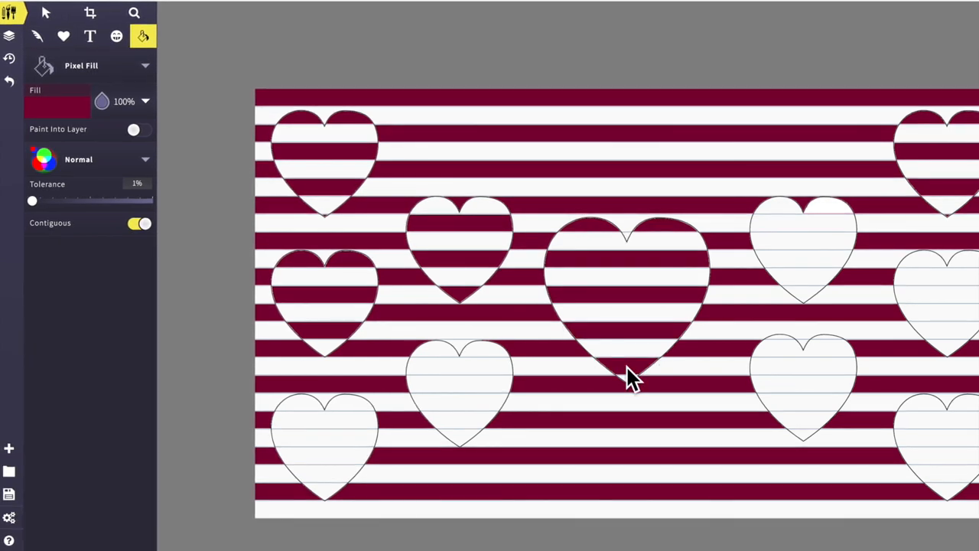
{"action": "left_click", "coordinate": [804, 245]}
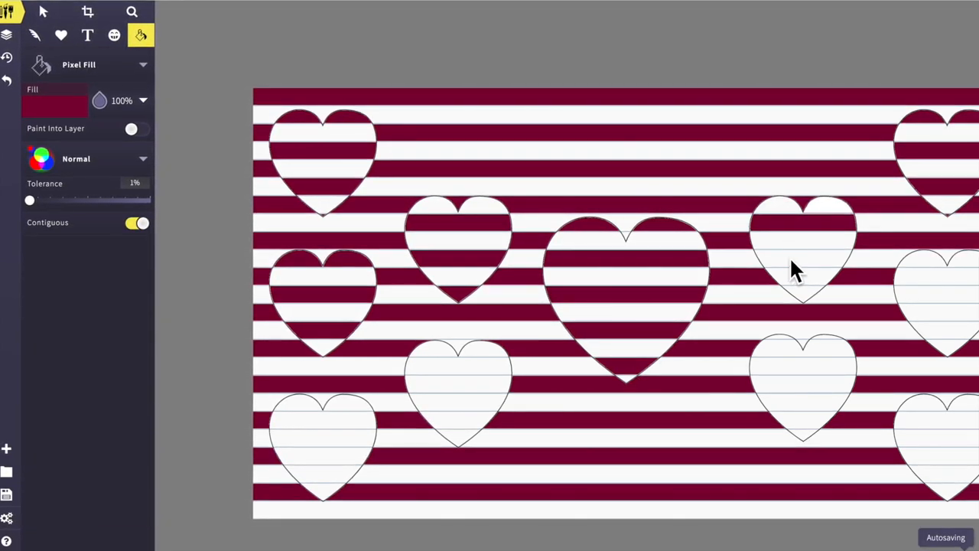
{"action": "left_click", "coordinate": [803, 261]}
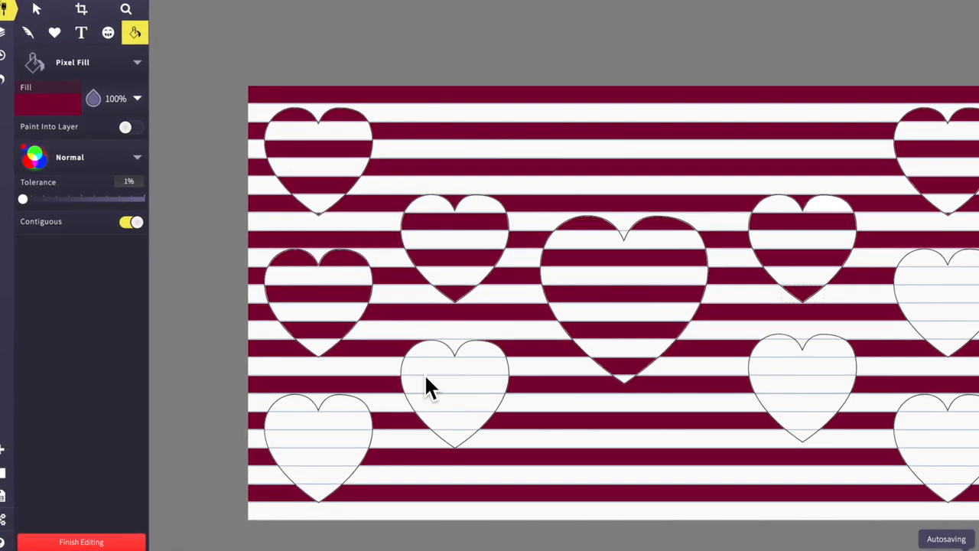
{"action": "left_click", "coordinate": [451, 390]}
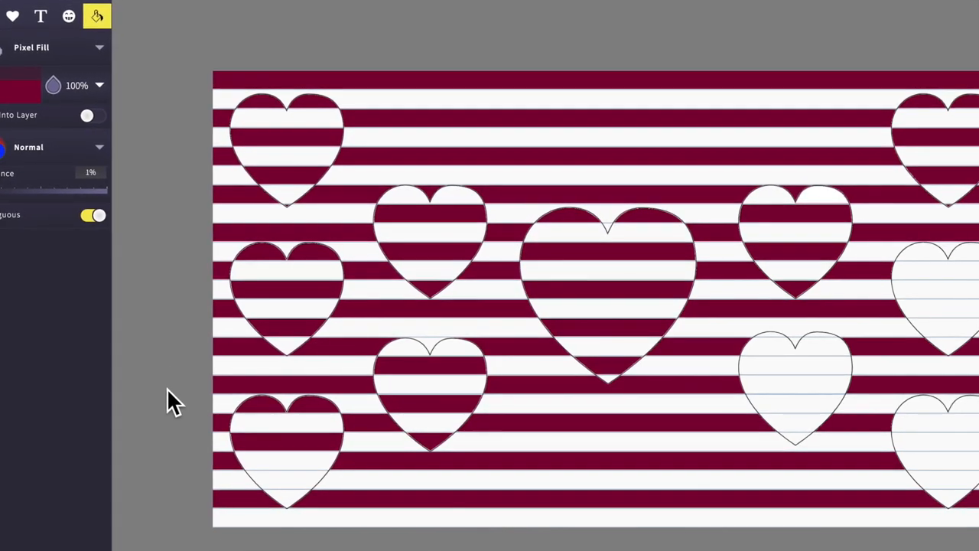
{"action": "left_click", "coordinate": [426, 390]}
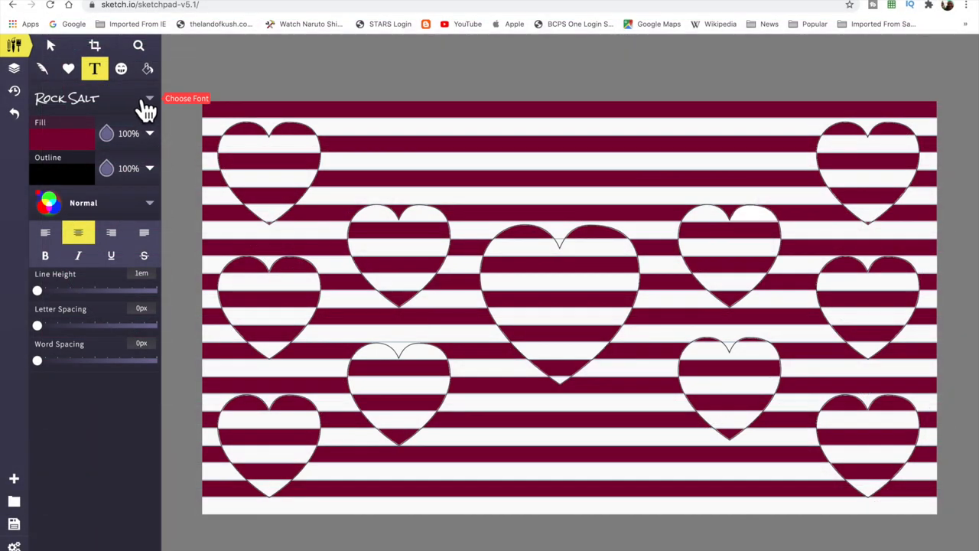
Change the text font from Rock Salt to Calligraffitti in the font list.
{"action": "left_click", "coordinate": [186, 98]}
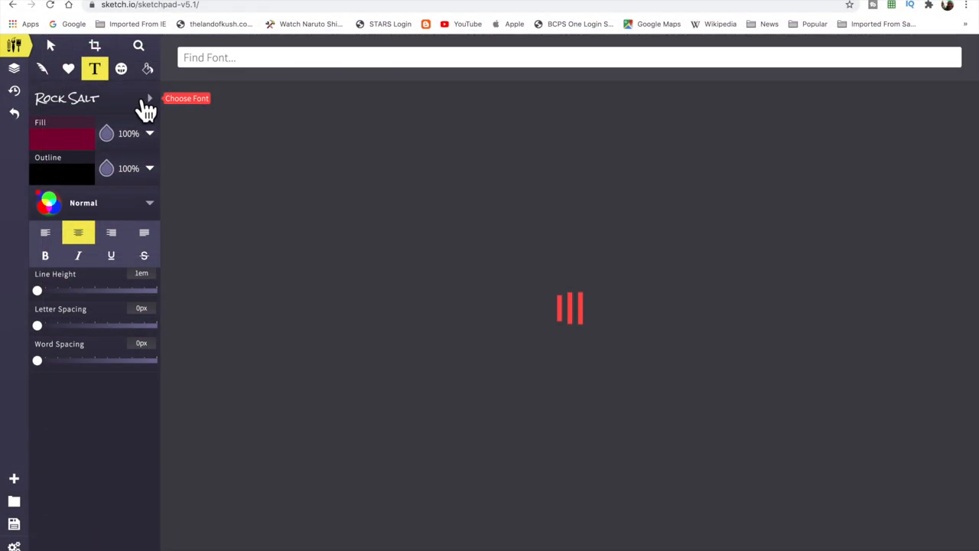
{"action": "left_click", "coordinate": [186, 98]}
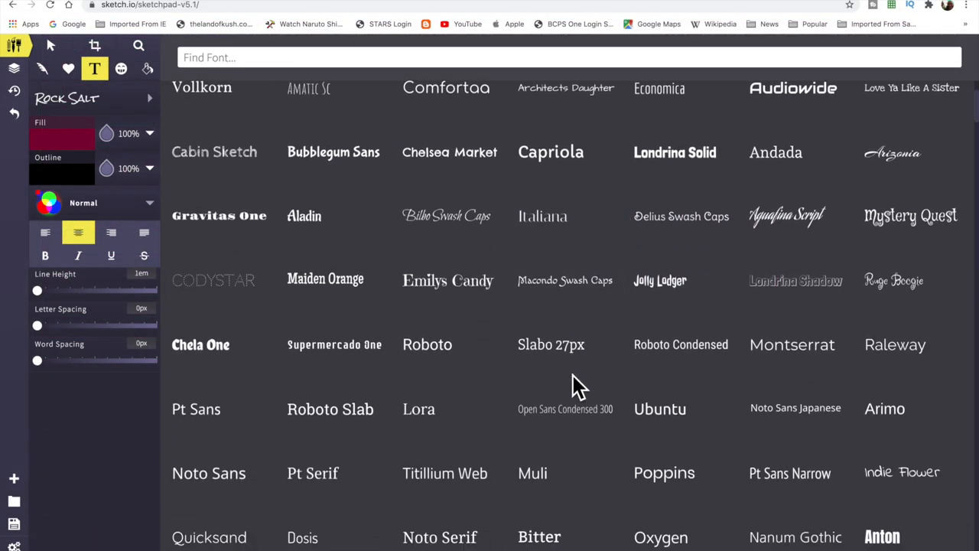
{"action": "scroll", "scroll_direction": "down", "scroll_amount": 3}
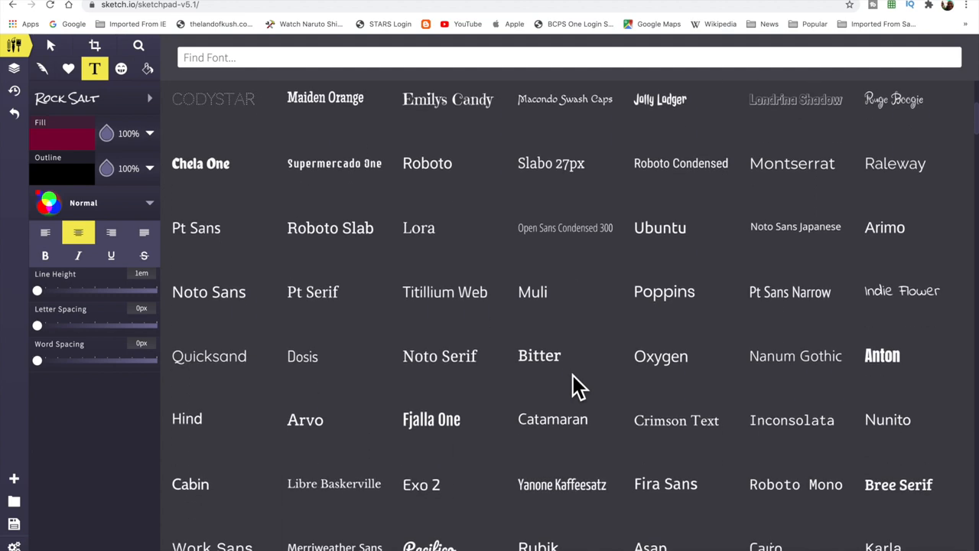
{"action": "scroll", "scroll_direction": "down", "scroll_amount": 3}
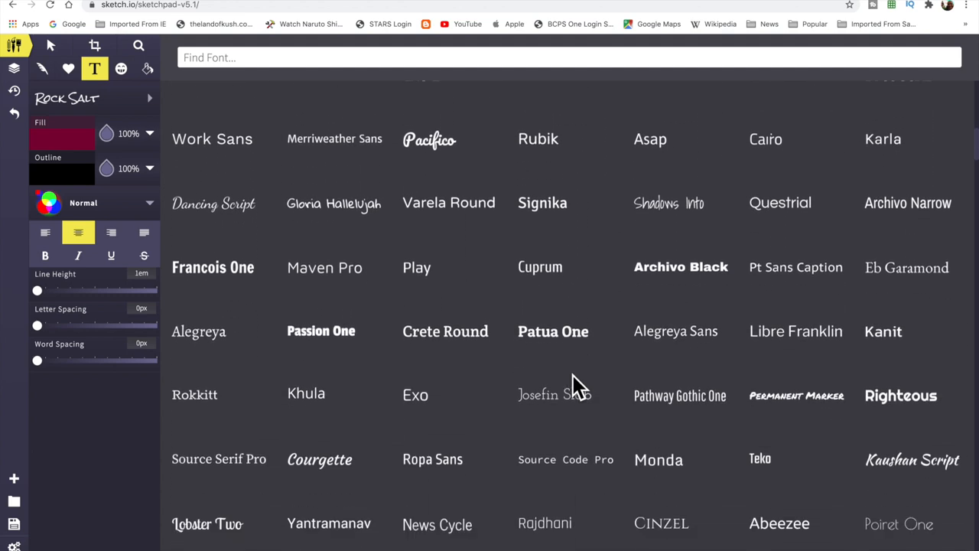
{"action": "scroll", "scroll_direction": "down", "scroll_amount": 3}
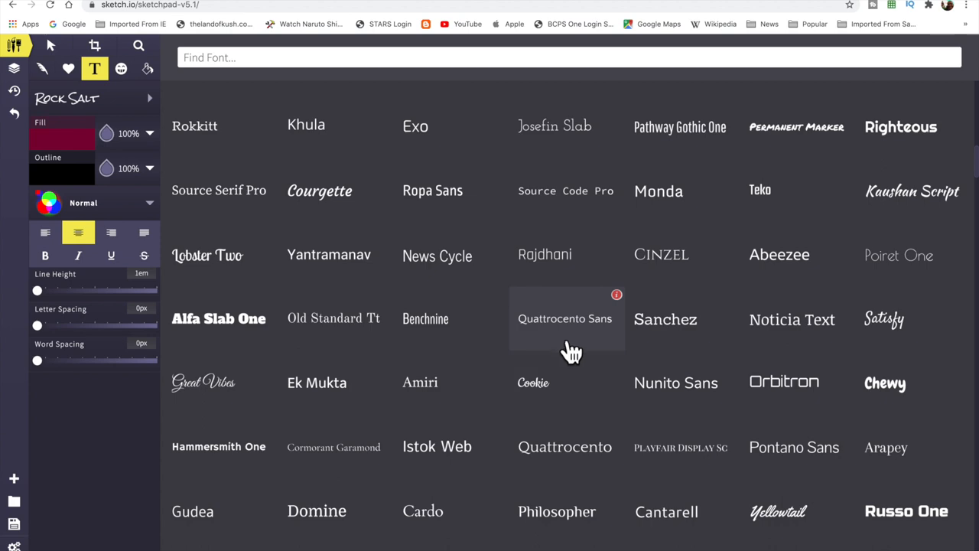
{"action": "scroll", "scroll_direction": "down", "scroll_amount": 3}
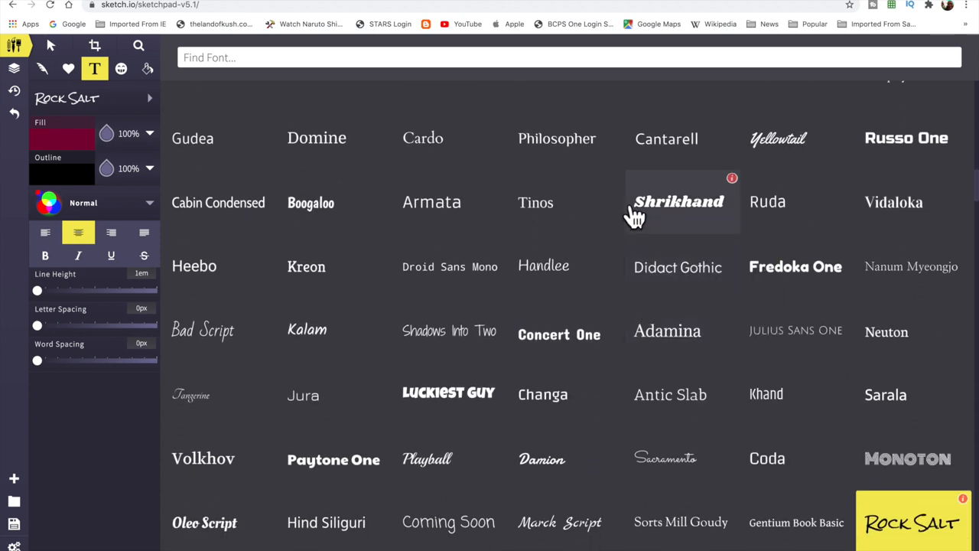
{"action": "mouse_move", "coordinate": [596, 161]}
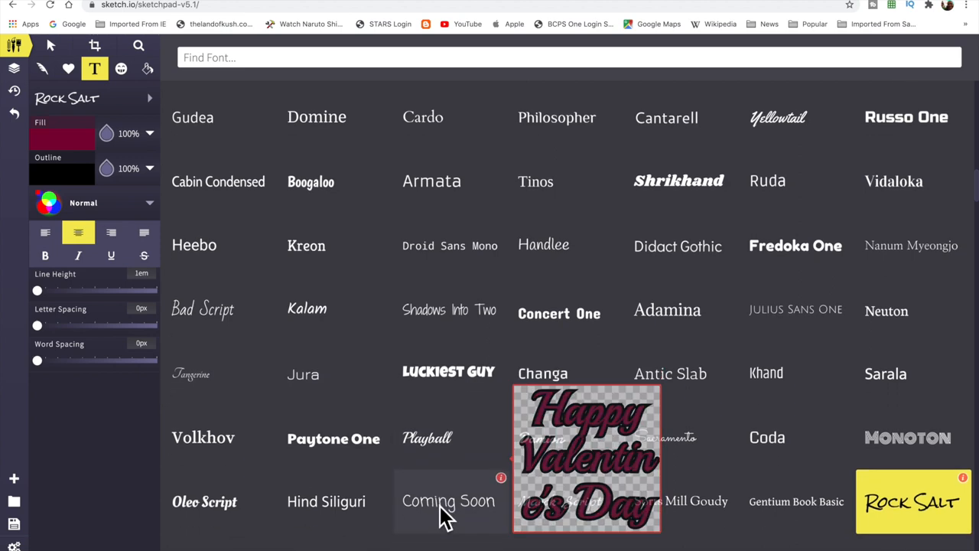
{"action": "scroll", "scroll_direction": "down", "scroll_amount": 3}
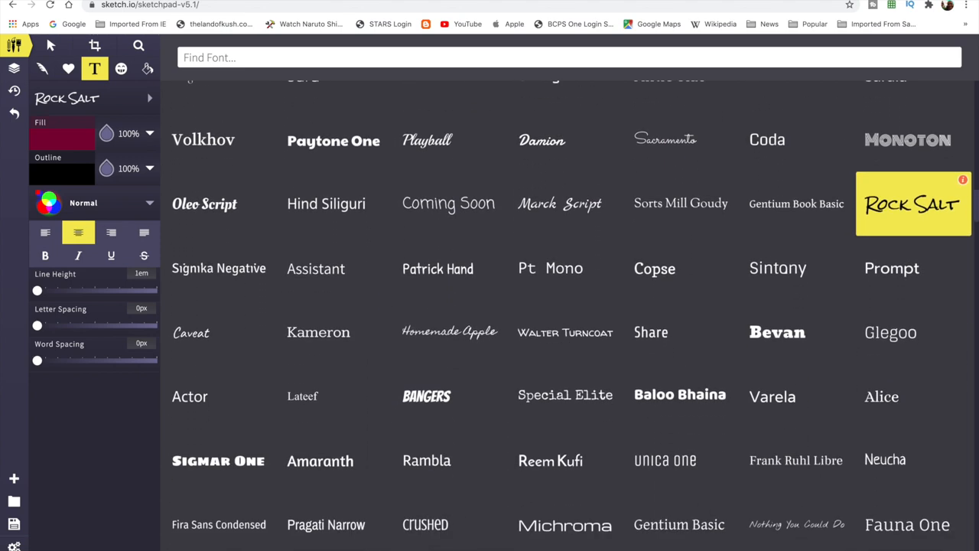
{"action": "mouse_move", "coordinate": [641, 413]}
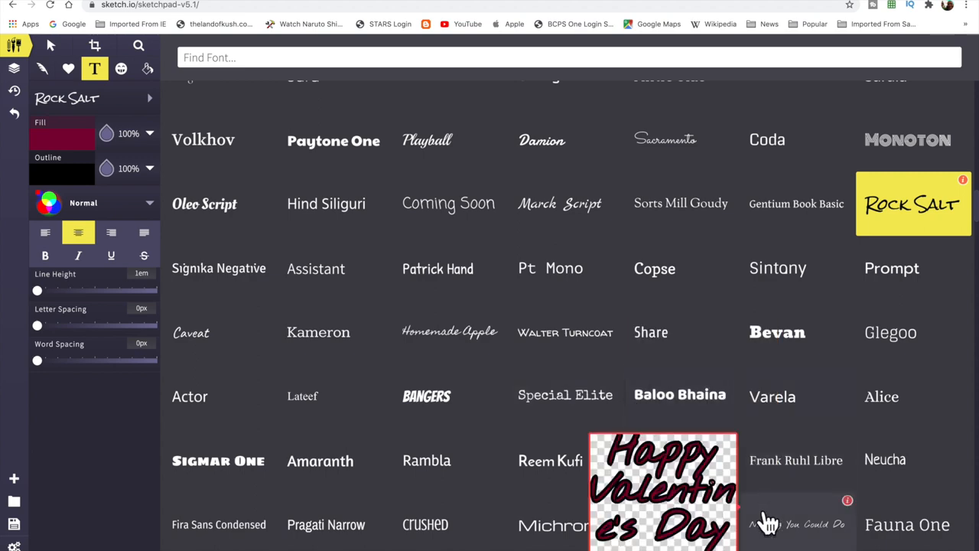
{"action": "scroll", "scroll_direction": "down", "scroll_amount": 3}
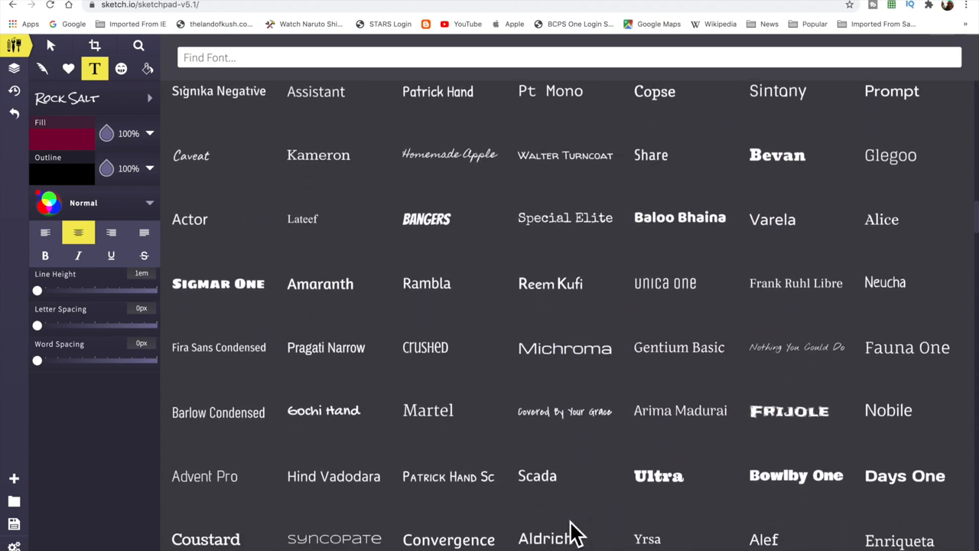
{"action": "scroll", "scroll_direction": "down", "scroll_amount": 3}
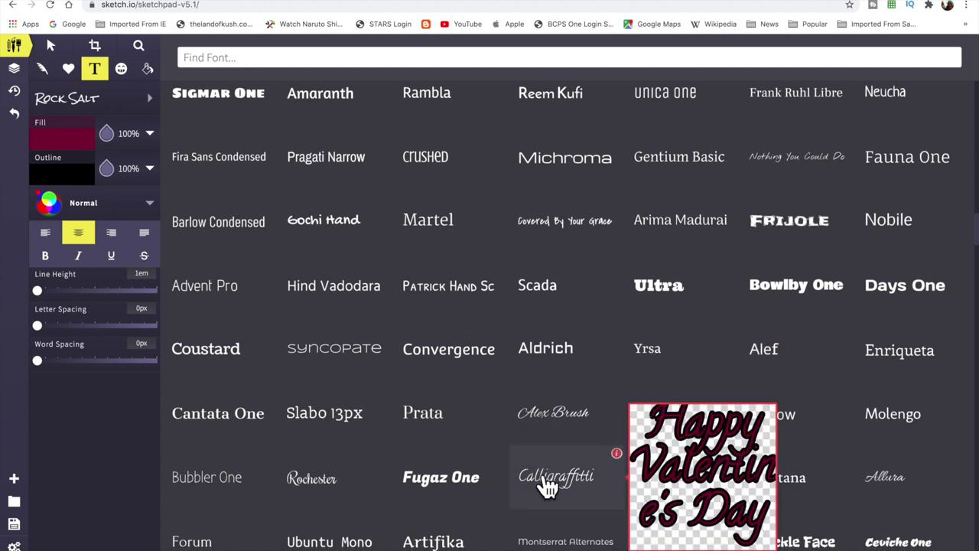
{"action": "left_click", "coordinate": [556, 476]}
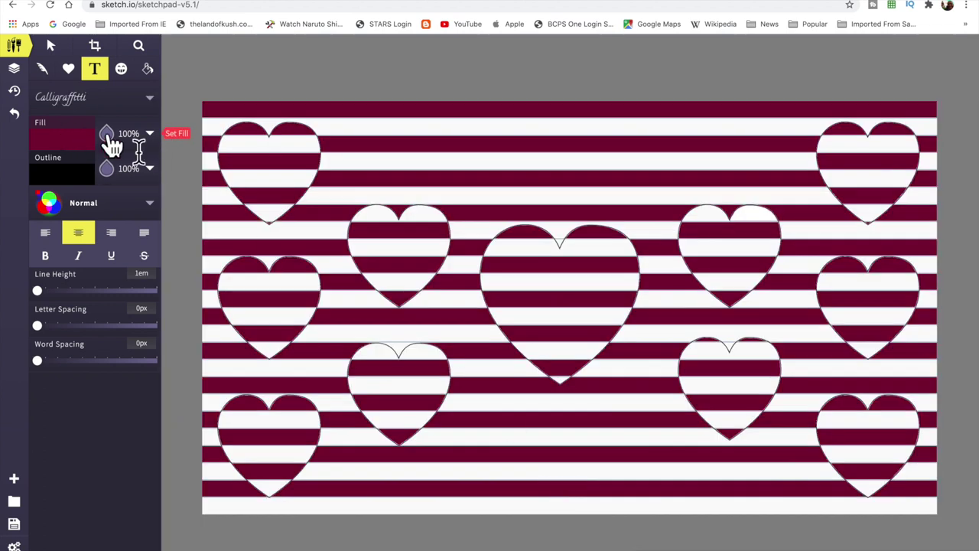
{"action": "mouse_move", "coordinate": [176, 203]}
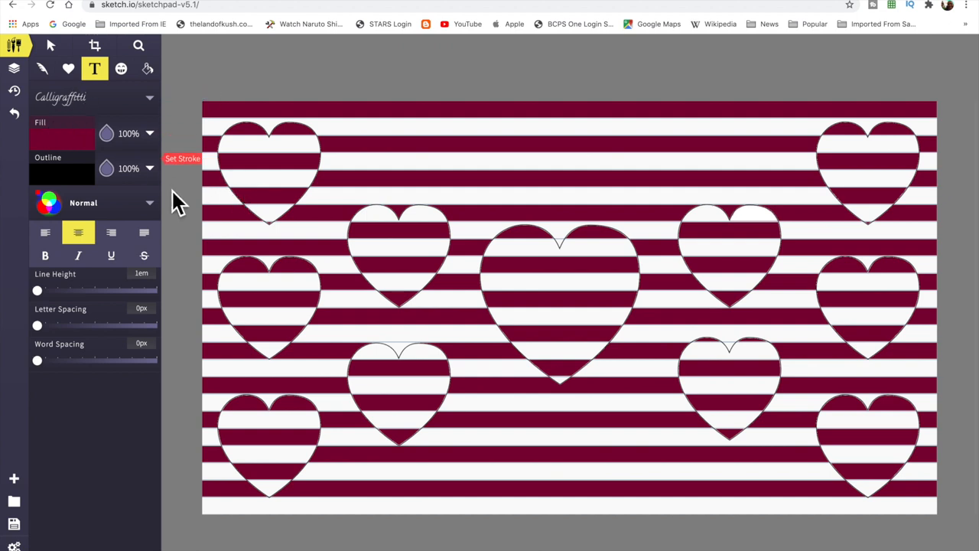
Place a text box over the central heart reading 'Happy Valentine's Day'.
{"action": "left_click", "coordinate": [612, 302]}
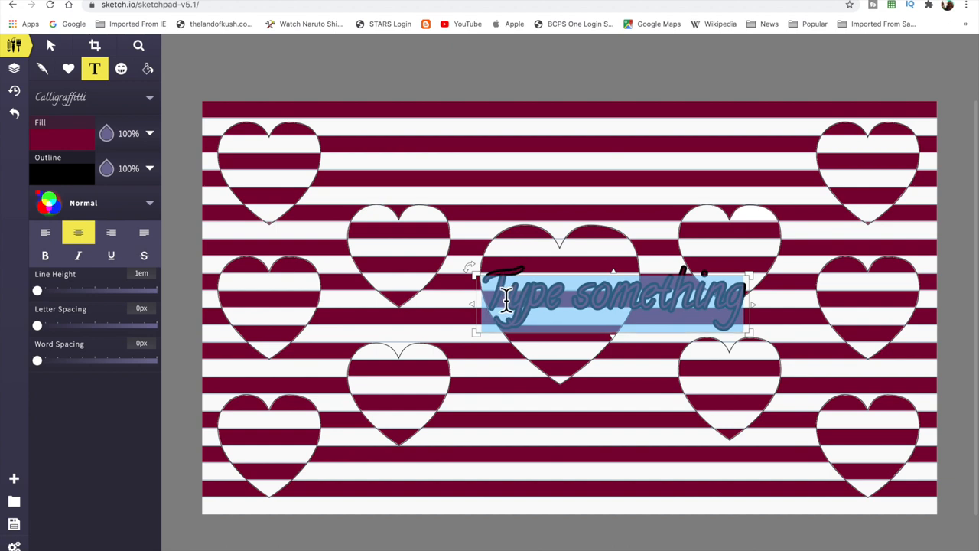
{"action": "type", "text": "H"}
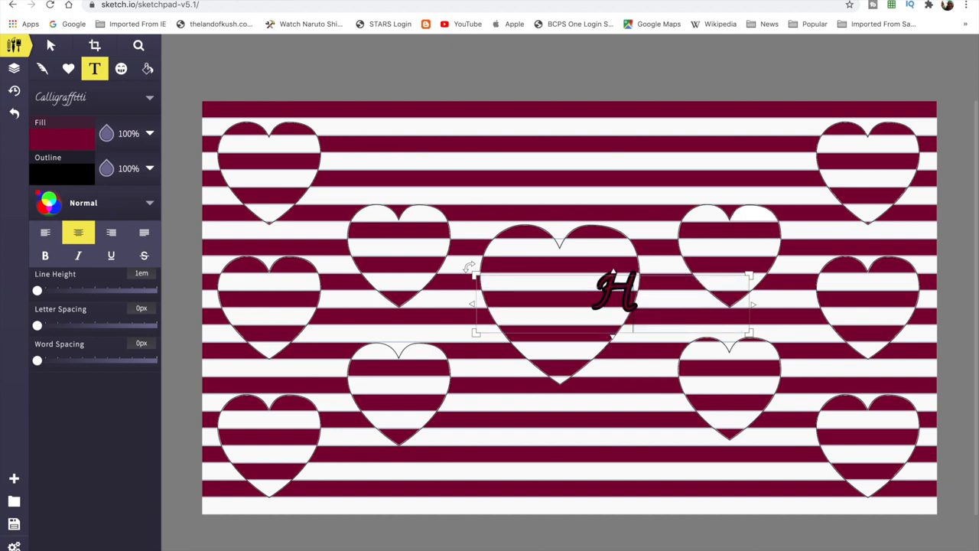
{"action": "type", "text": "appy"}
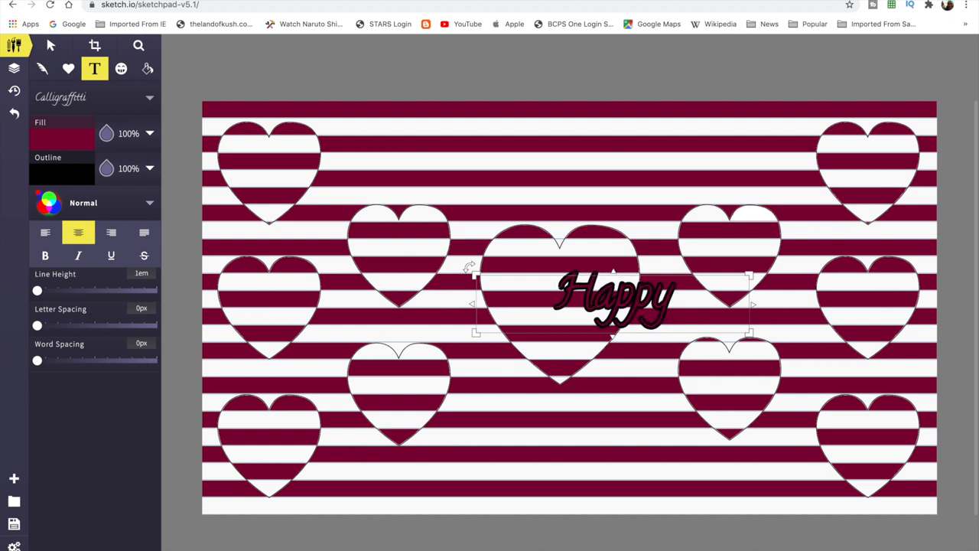
{"action": "type", "text": "Valentin"}
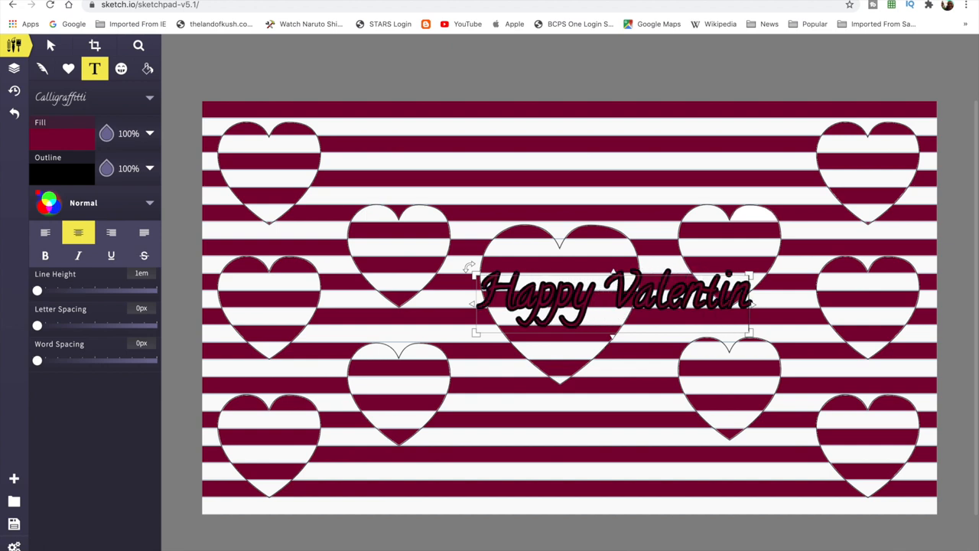
{"action": "type", "text": "e"}
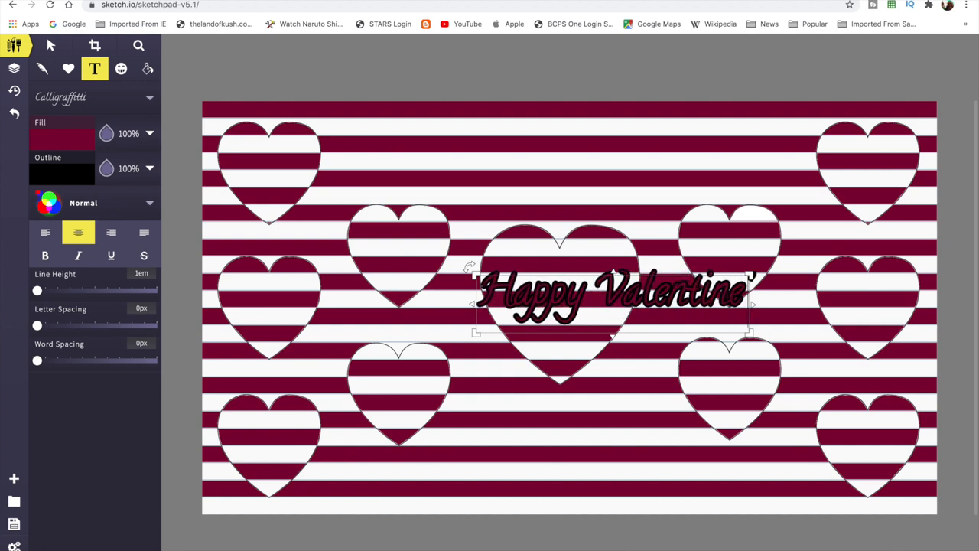
{"action": "type", "text": "'s"}
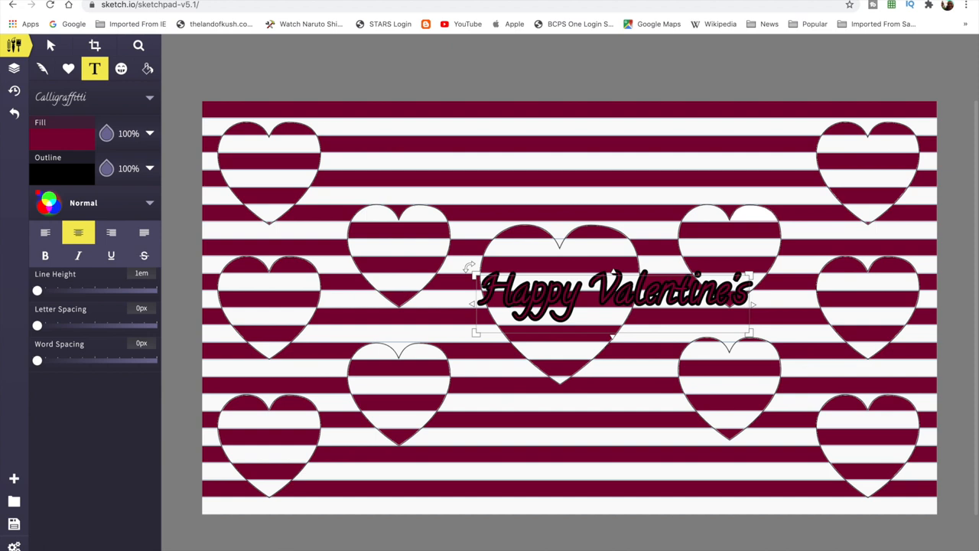
{"action": "type", "text": "D"}
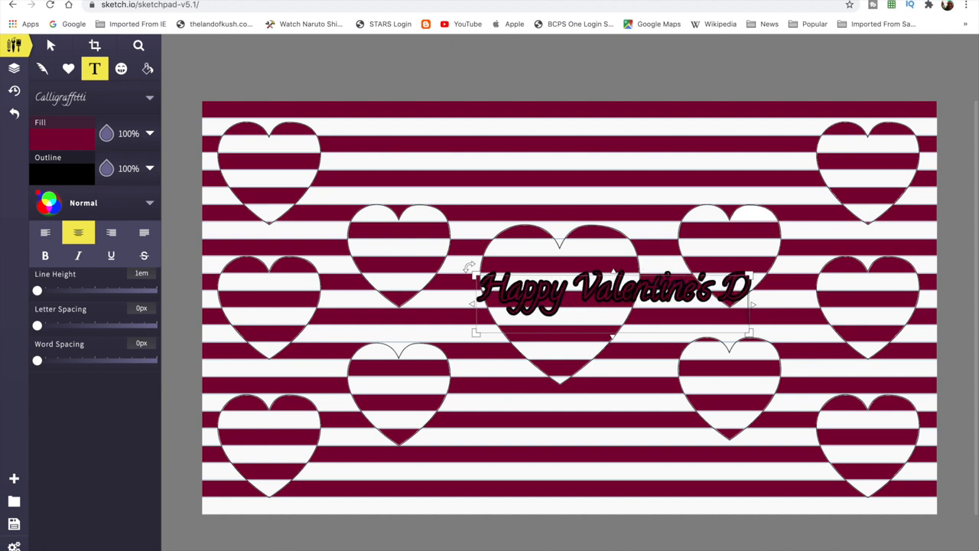
{"action": "type", "text": "ay"}
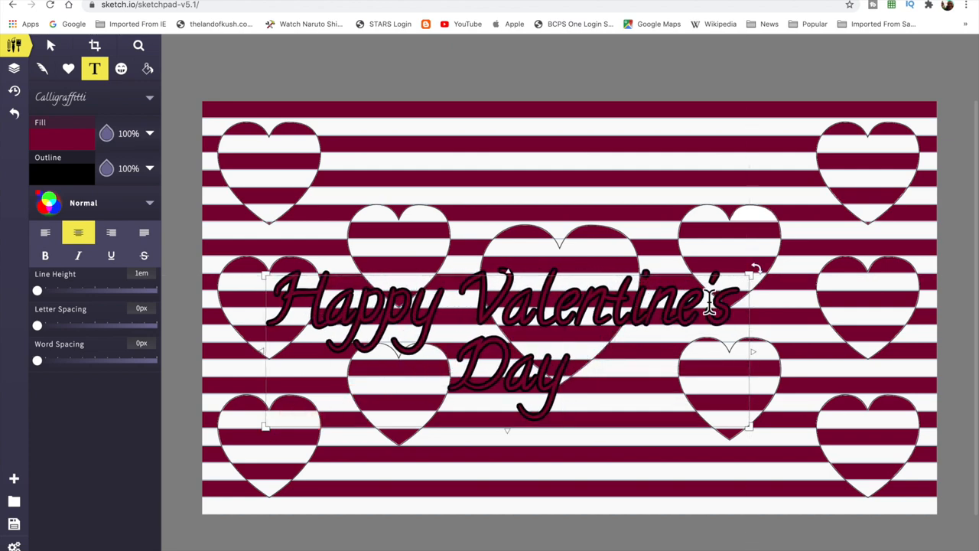
Enlarge the greeting text to span the canvas and move the empty placeholder box lower.
{"action": "left_click_drag", "start_coordinate": [754, 274], "coordinate": [830, 248]}
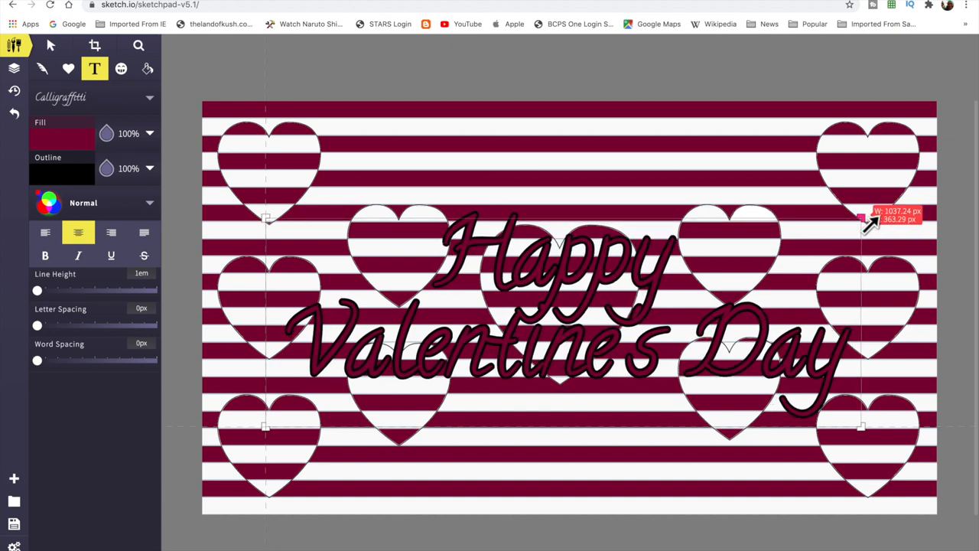
{"action": "left_click_drag", "start_coordinate": [864, 222], "coordinate": [914, 197]}
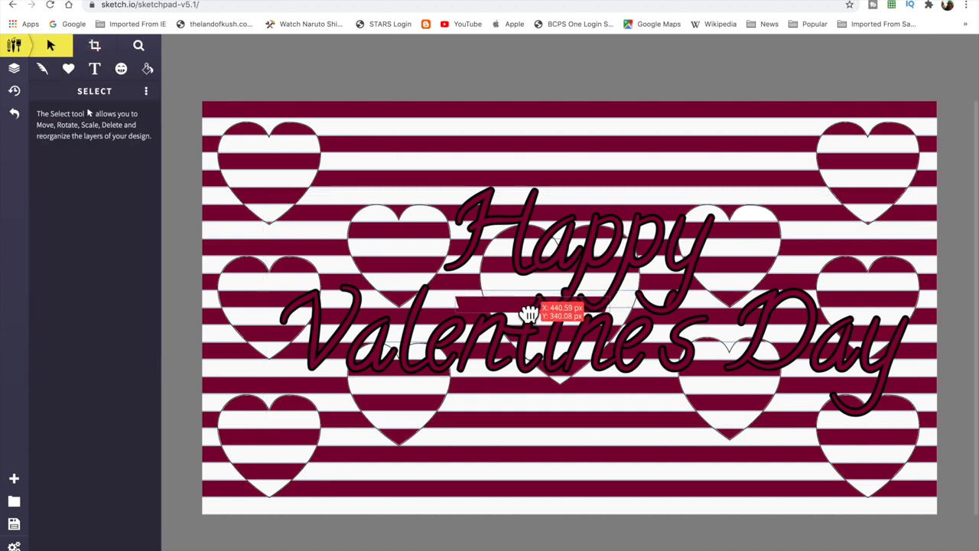
{"action": "left_click", "coordinate": [551, 314]}
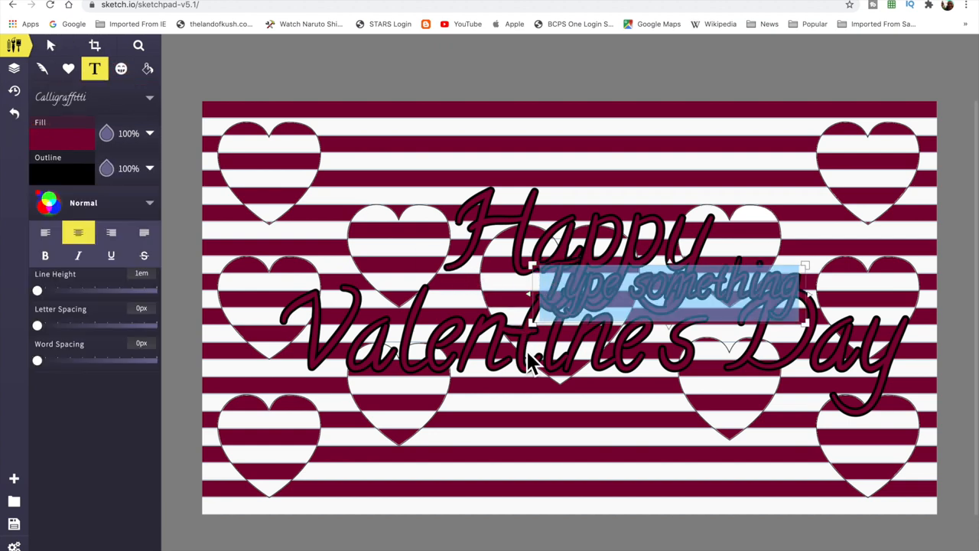
{"action": "left_click_drag", "start_coordinate": [670, 295], "coordinate": [619, 375]}
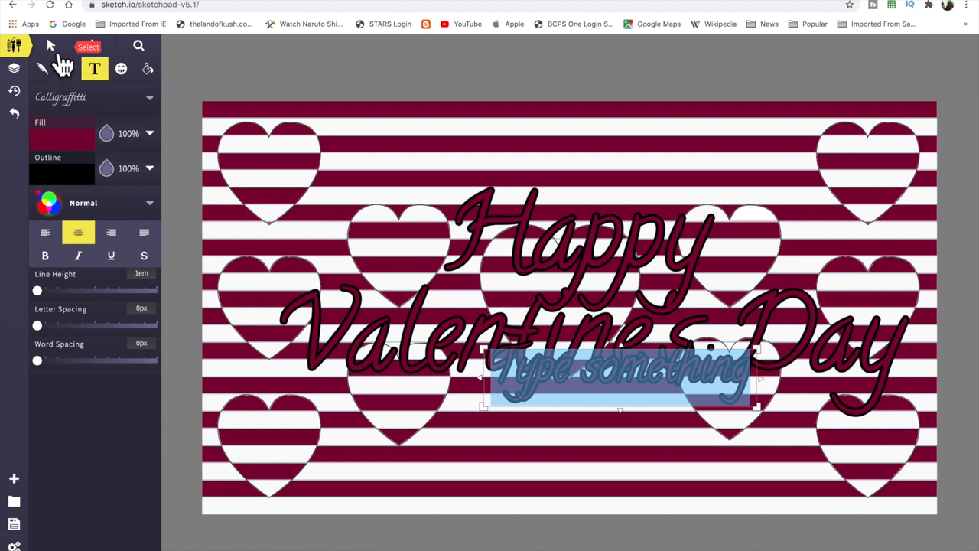
With the Select tool, move the greeting up-left and tilt it slightly upward.
{"action": "left_click", "coordinate": [50, 45]}
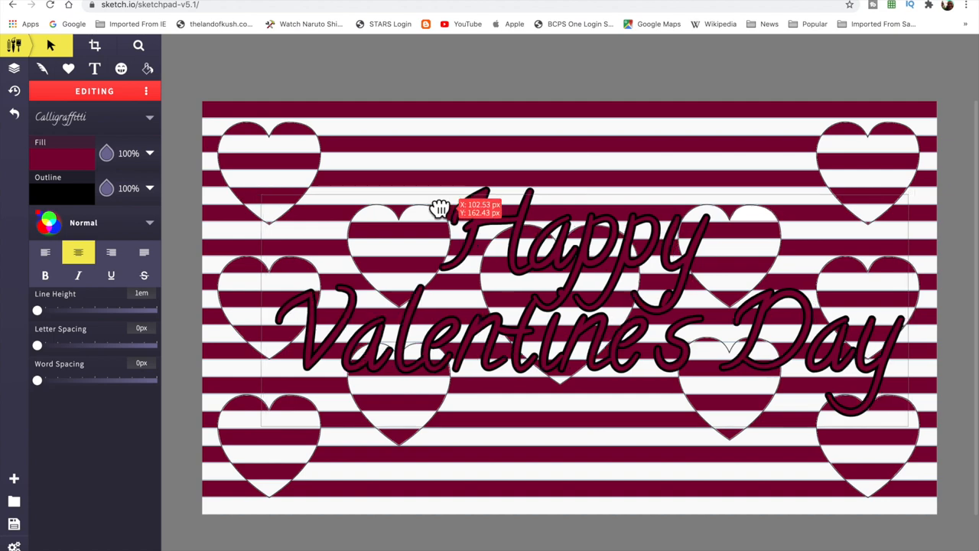
{"action": "left_click_drag", "start_coordinate": [440, 208], "coordinate": [431, 201]}
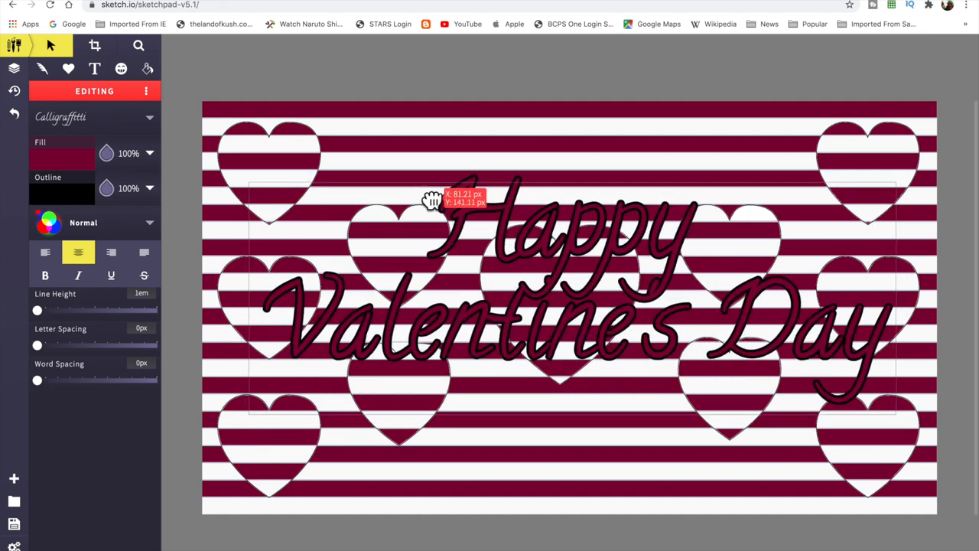
{"action": "left_click_drag", "start_coordinate": [433, 201], "coordinate": [249, 444]}
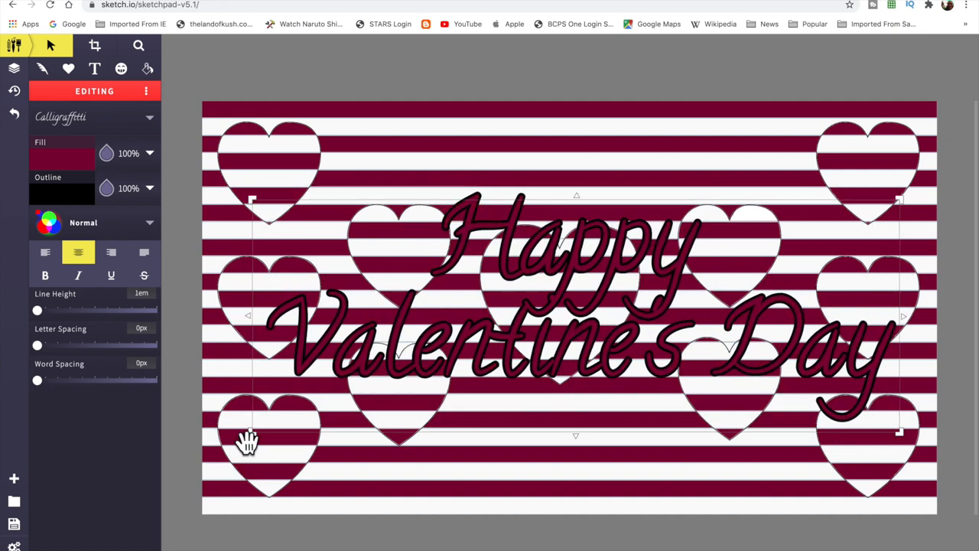
{"action": "left_click_drag", "start_coordinate": [253, 440], "coordinate": [257, 457]}
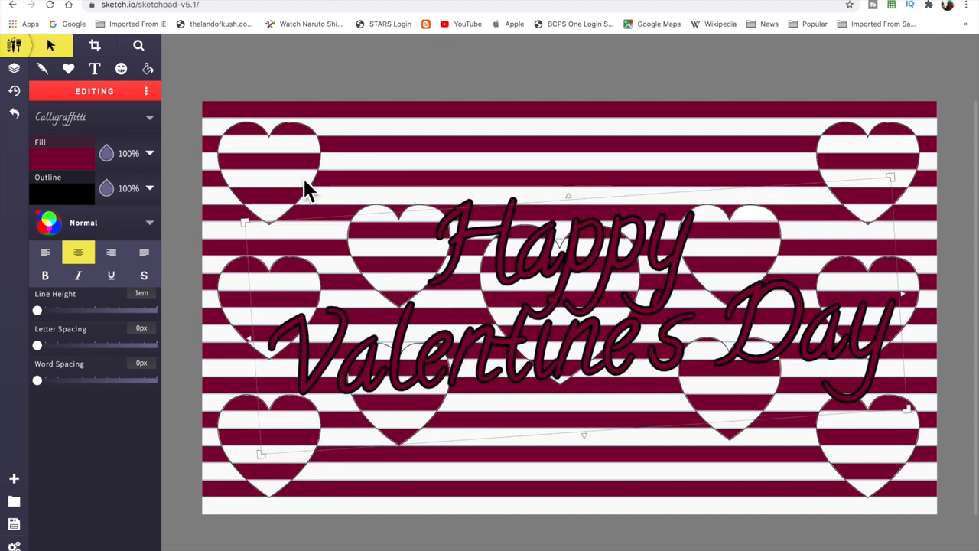
{"action": "mouse_move", "coordinate": [83, 199]}
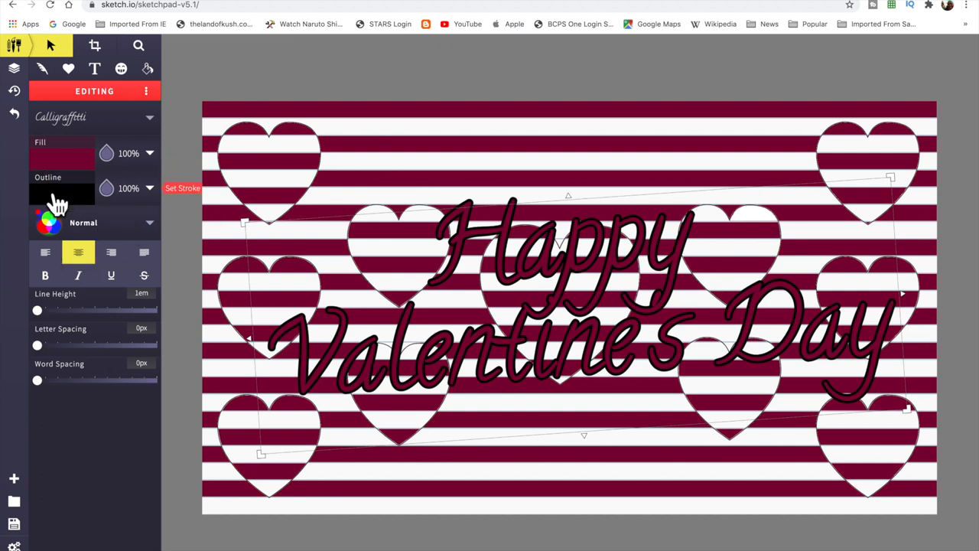
{"action": "left_click", "coordinate": [61, 194]}
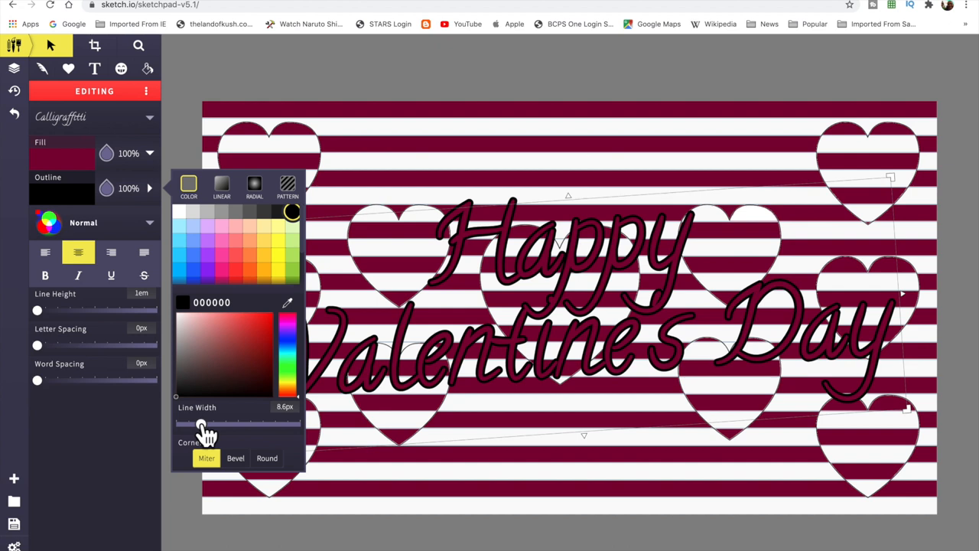
{"action": "left_click_drag", "start_coordinate": [203, 422], "coordinate": [190, 421]}
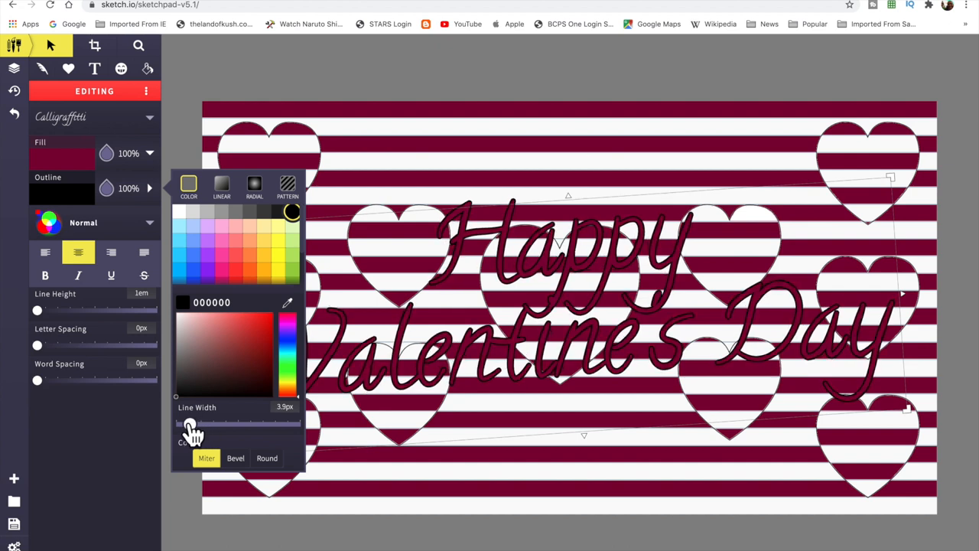
{"action": "mouse_move", "coordinate": [73, 448]}
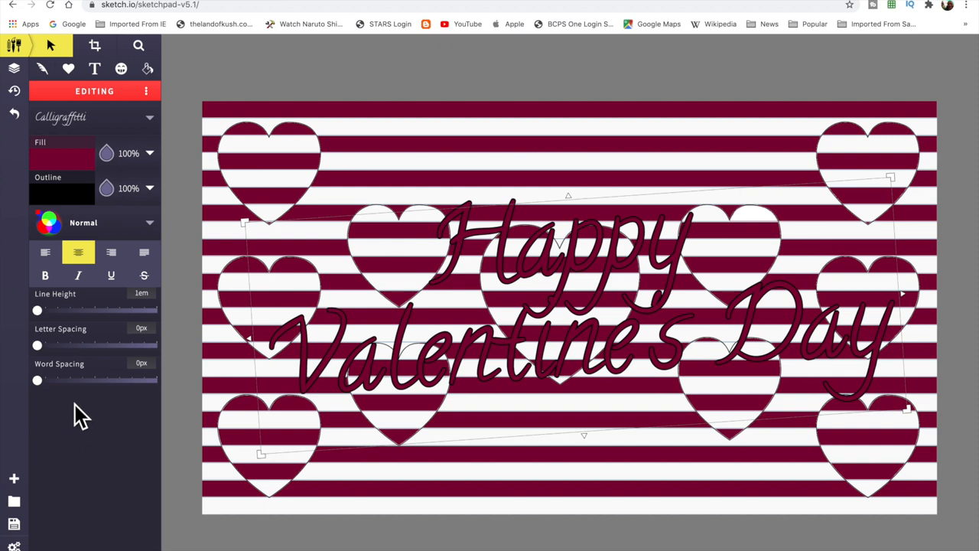
{"action": "left_click", "coordinate": [61, 194]}
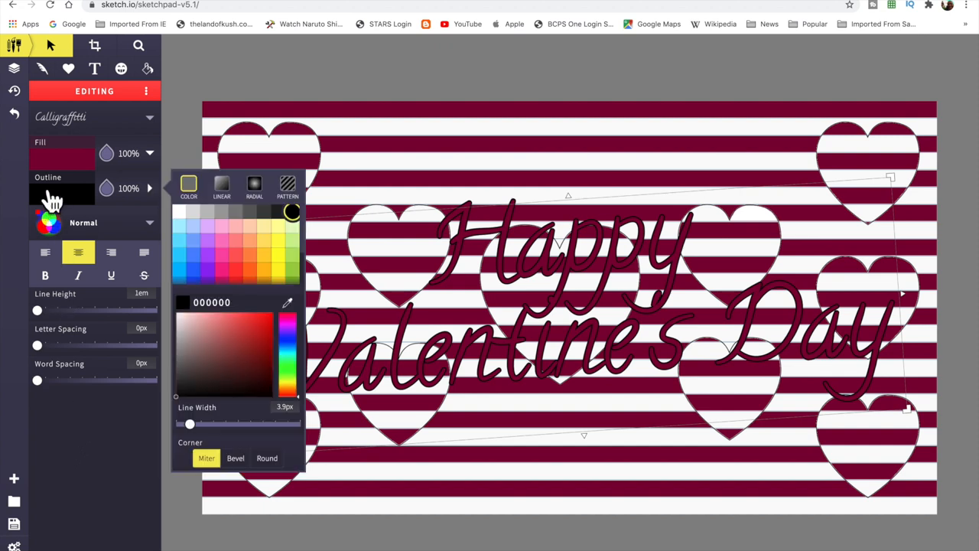
{"action": "left_click_drag", "start_coordinate": [190, 423], "coordinate": [189, 423]}
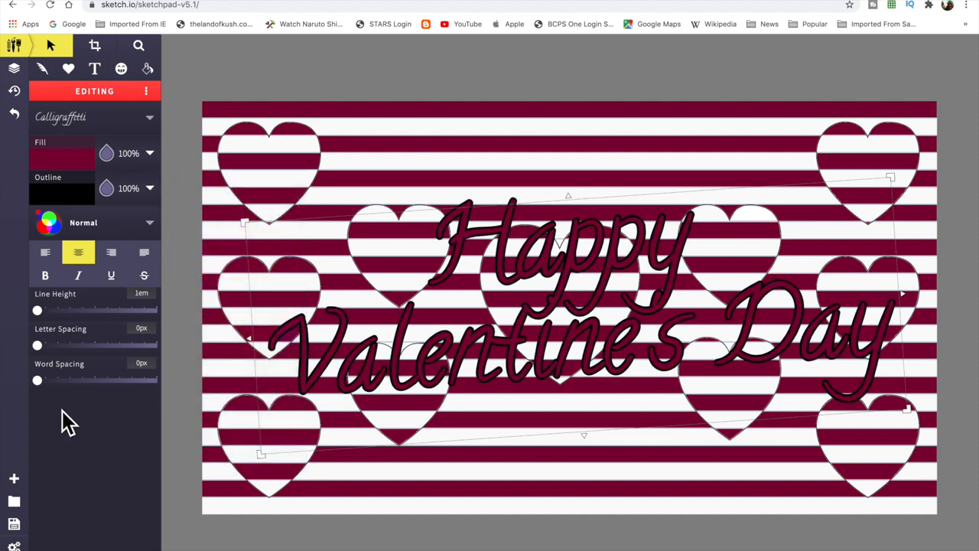
{"action": "mouse_move", "coordinate": [99, 467]}
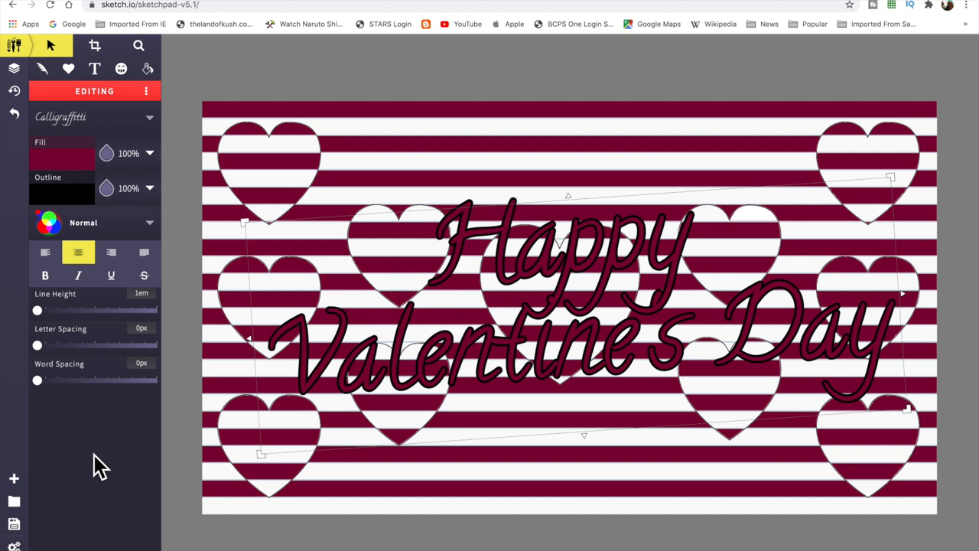
{"action": "mouse_move", "coordinate": [197, 394]}
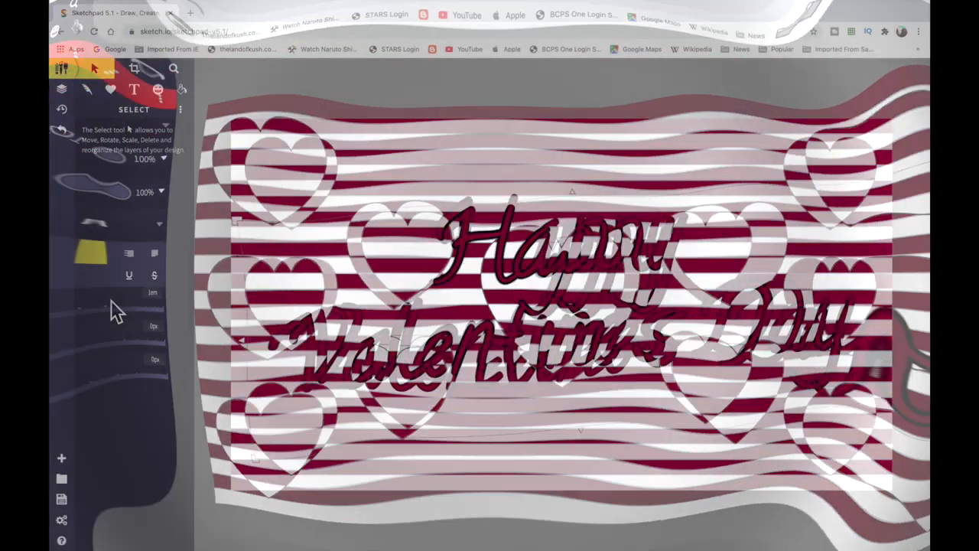
Zoom in on the finished Valentine design with the Zoom tool.
{"action": "left_click", "coordinate": [171, 65]}
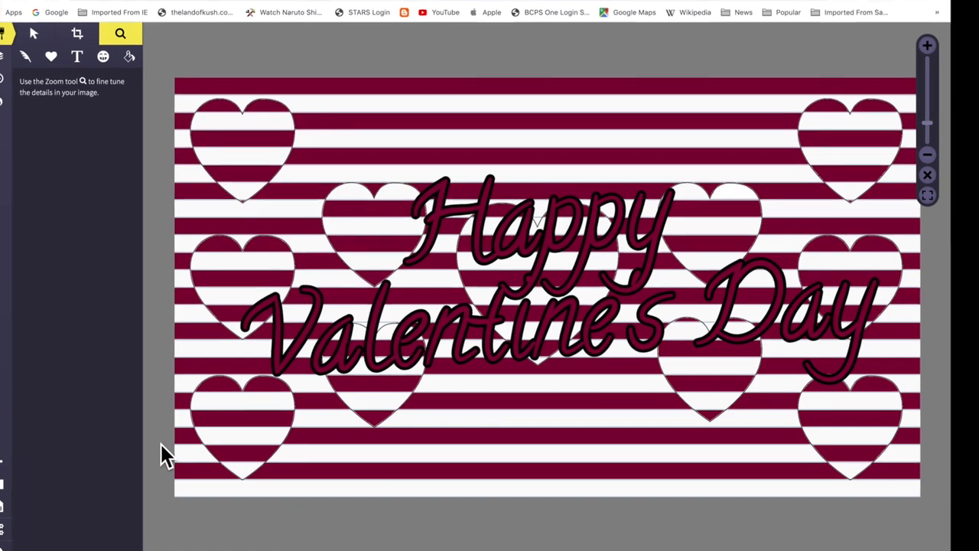
{"action": "left_click", "coordinate": [927, 45]}
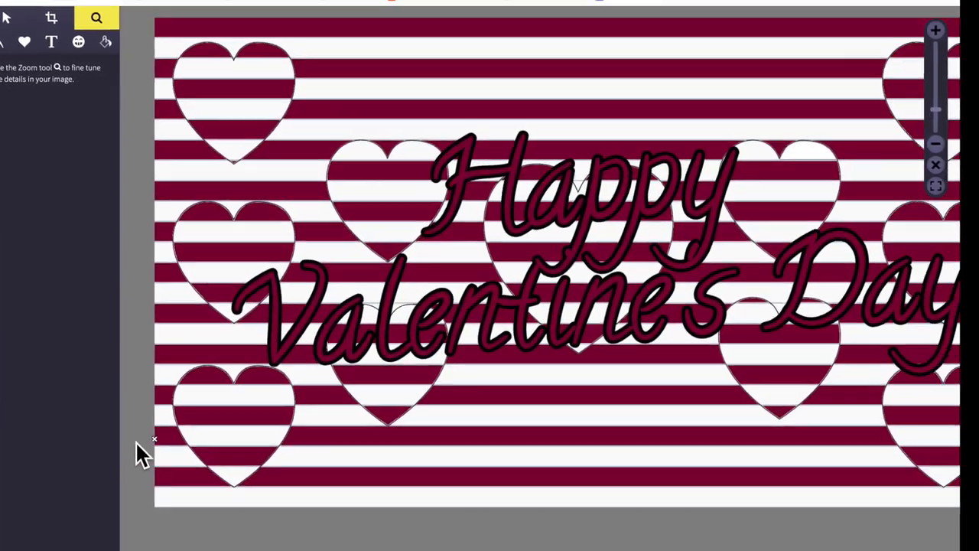